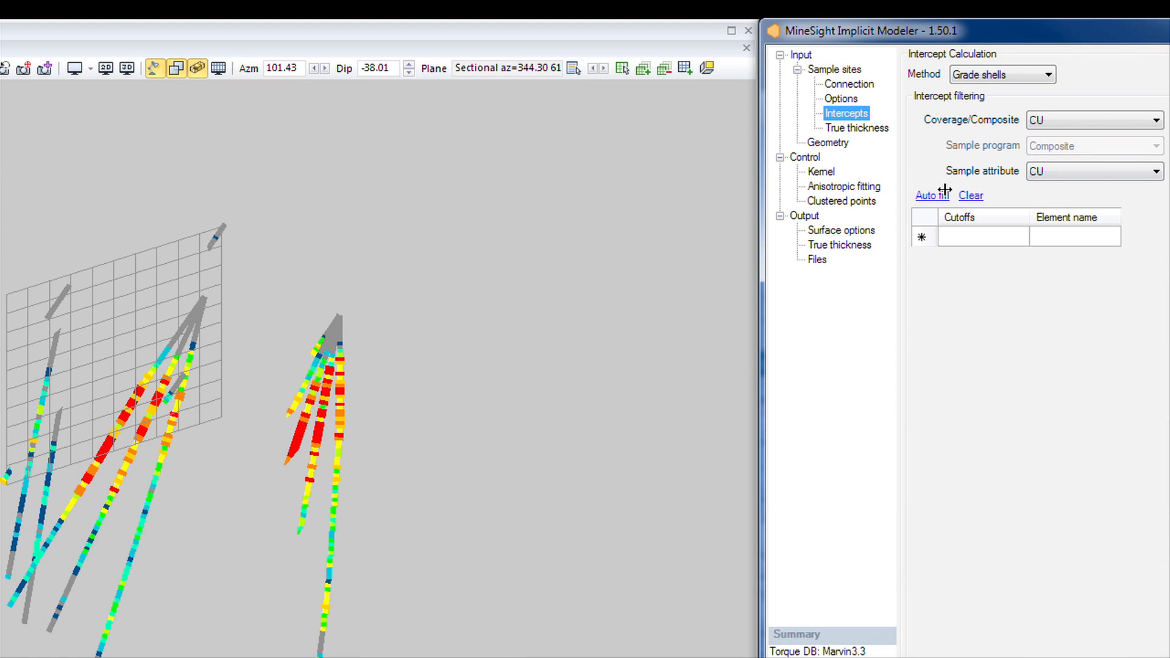
Step: Auto-fill grade-shell cutoffs from .5 to 1.4 in .1 steps and build the surface from the drillholes
left_click(930, 195)
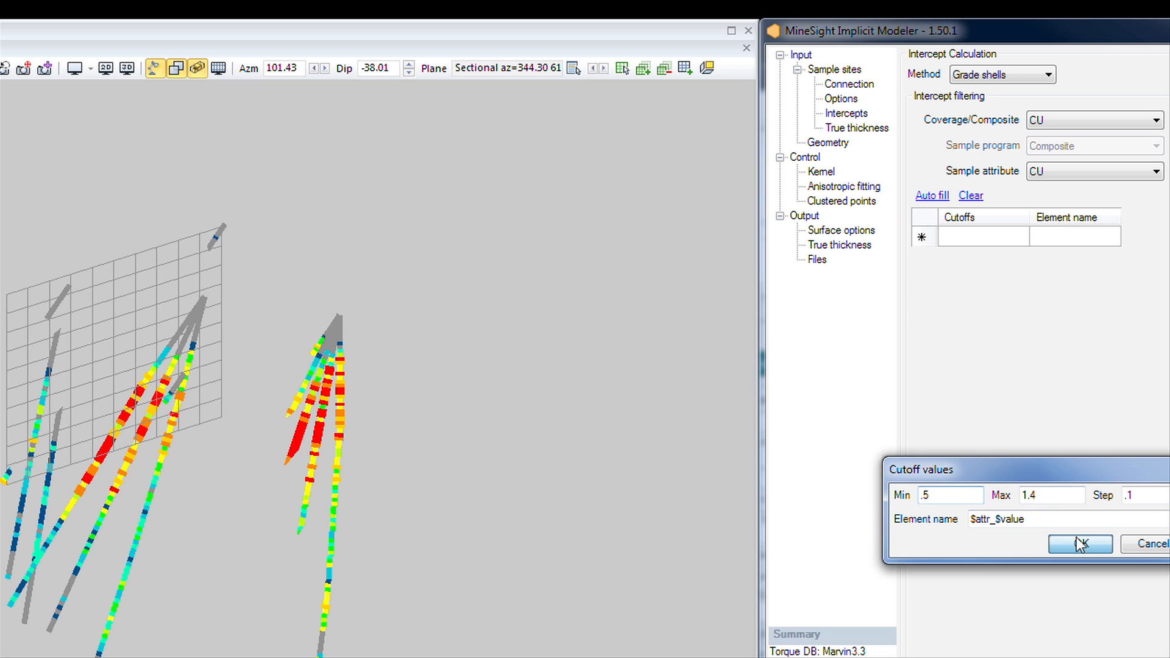
left_click(1079, 544)
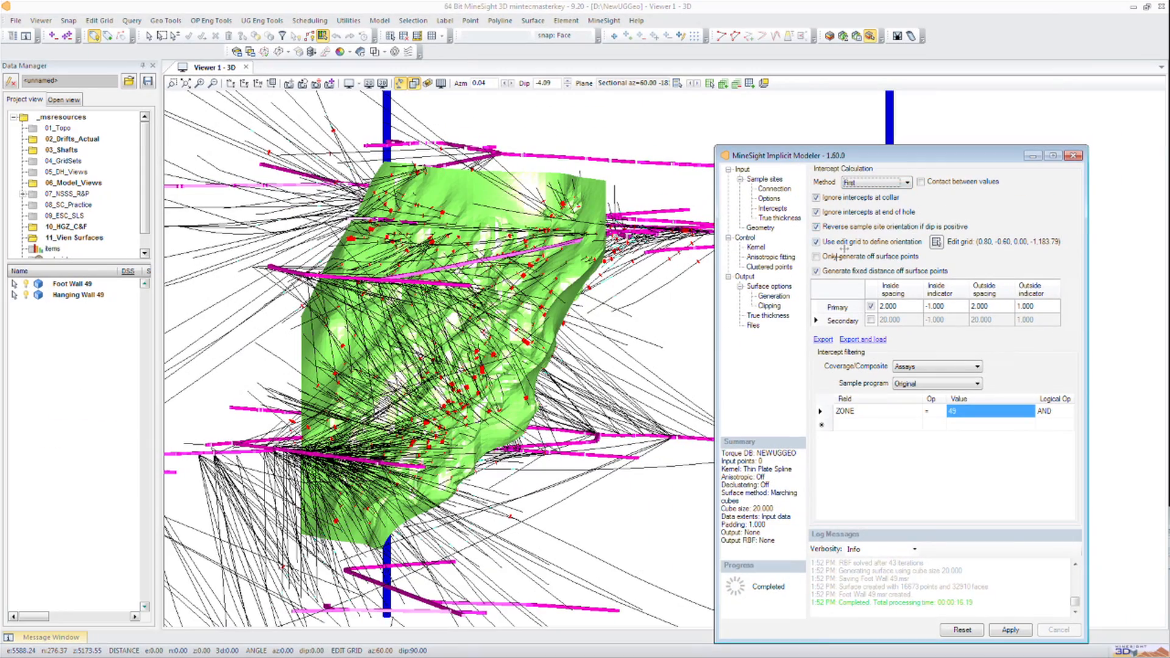
left_click(753, 327)
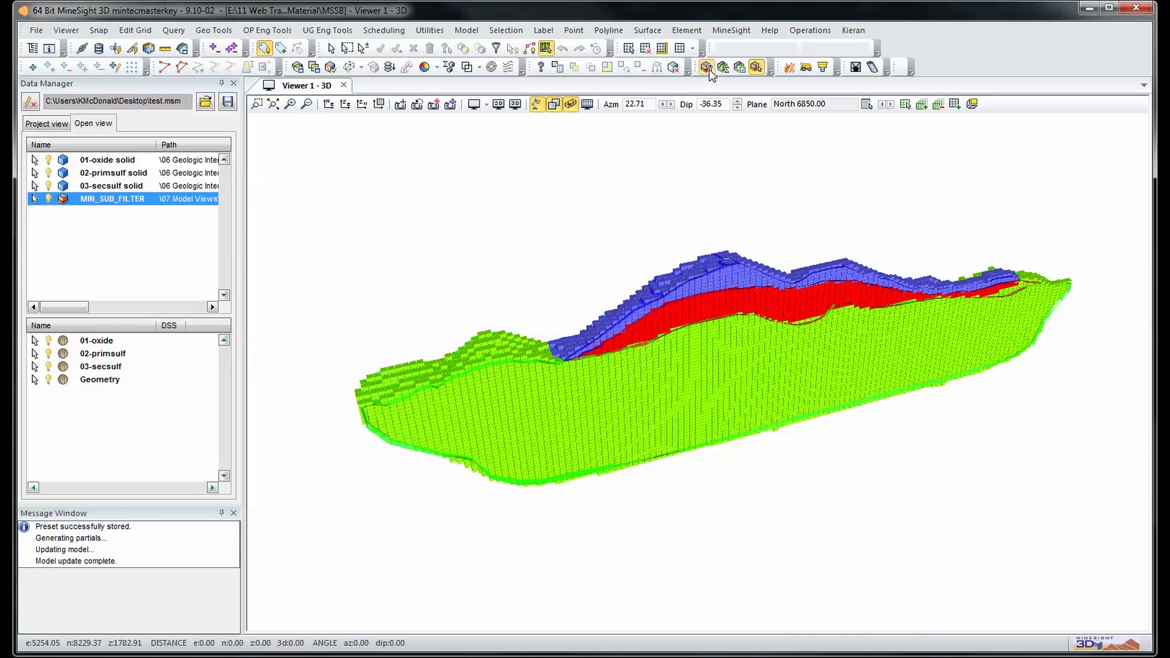
Step: Create a sub-block file for the geo15.dat block model in Model Manager and close it
left_click(705, 67)
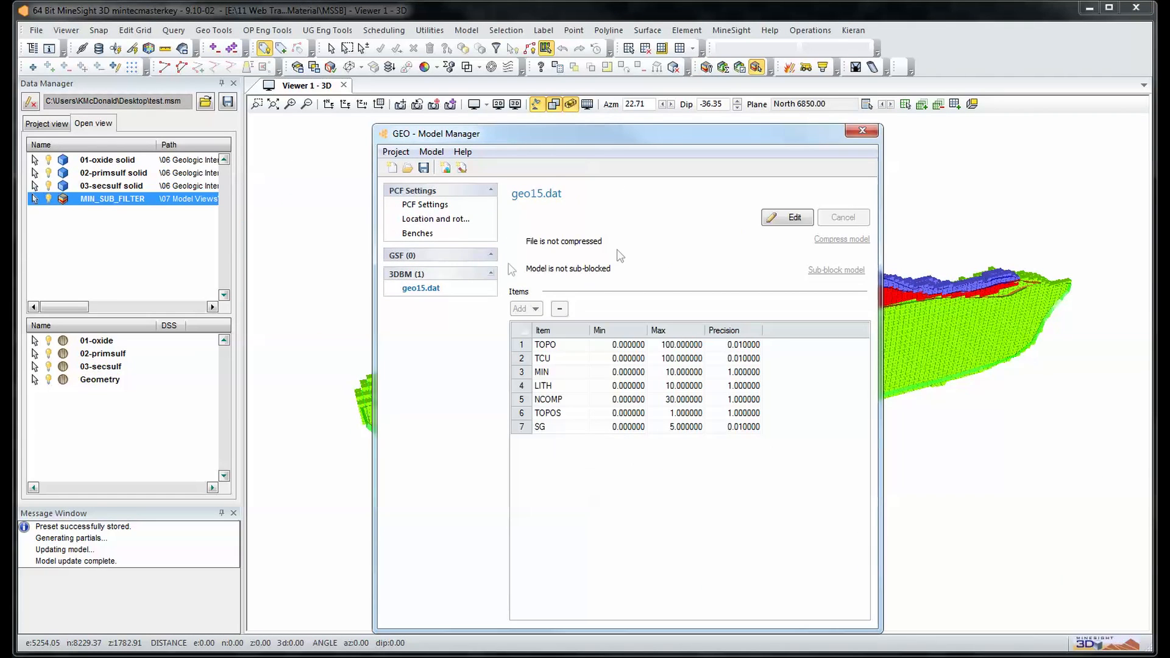
left_click(835, 270)
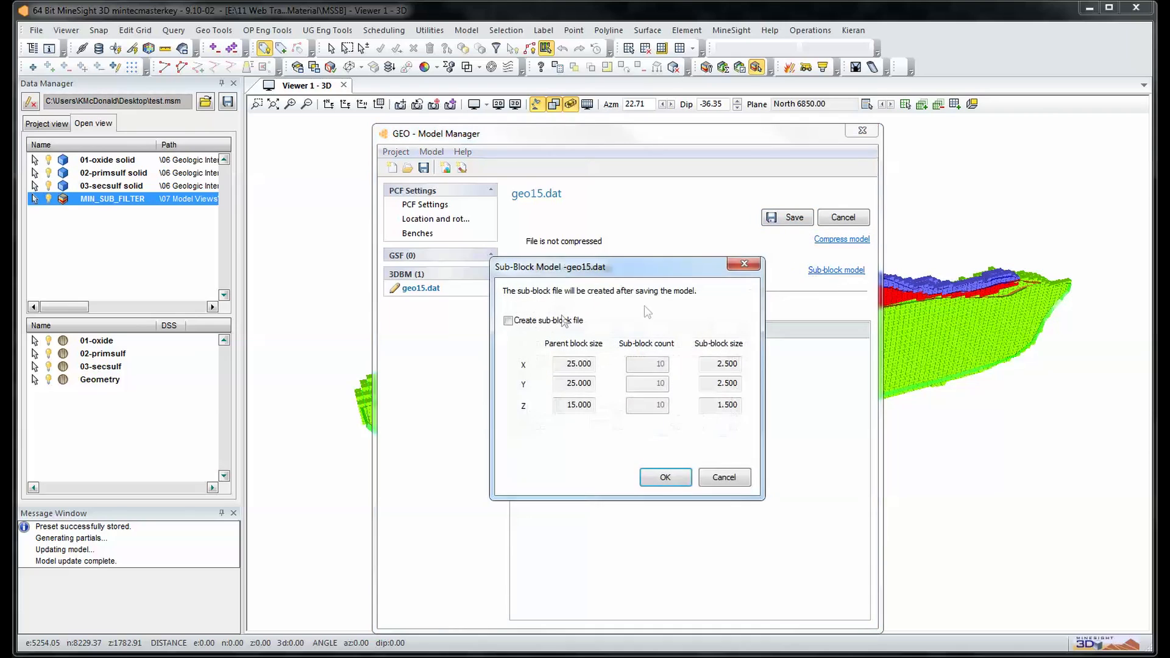
left_click(508, 320)
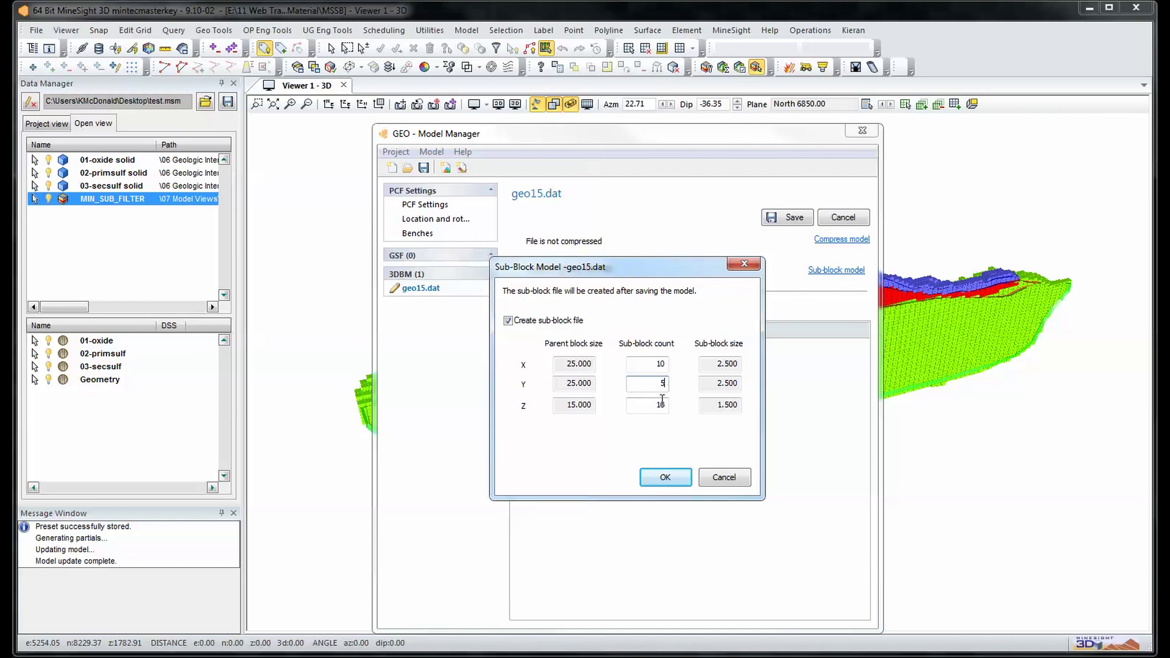
left_click(665, 477)
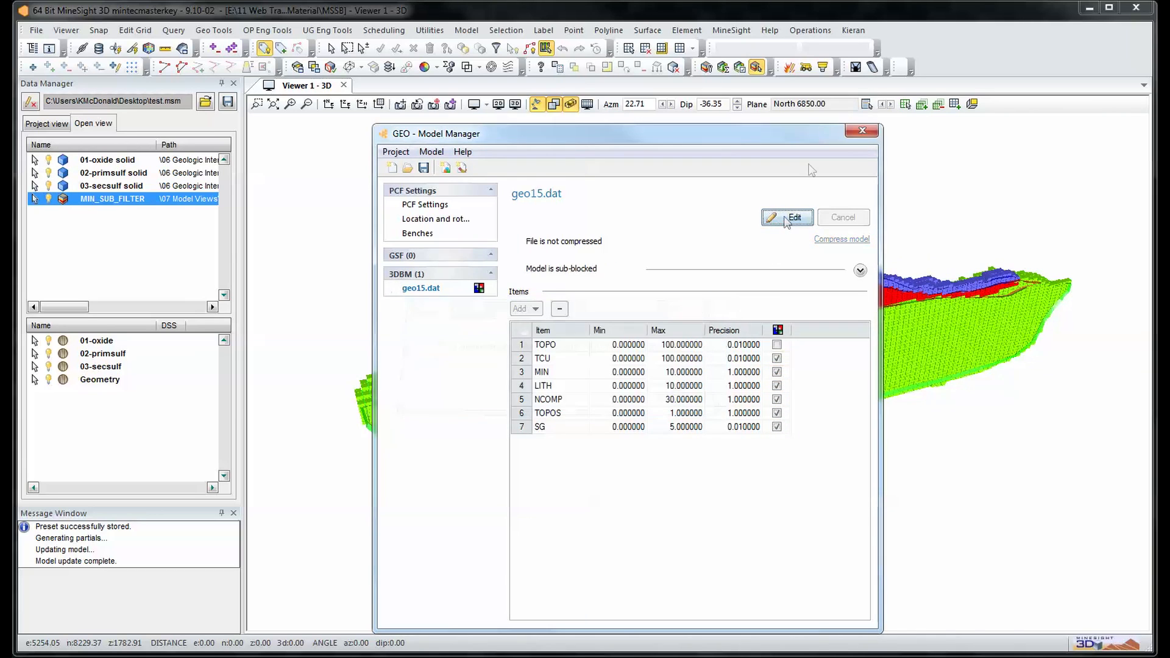
left_click(862, 131)
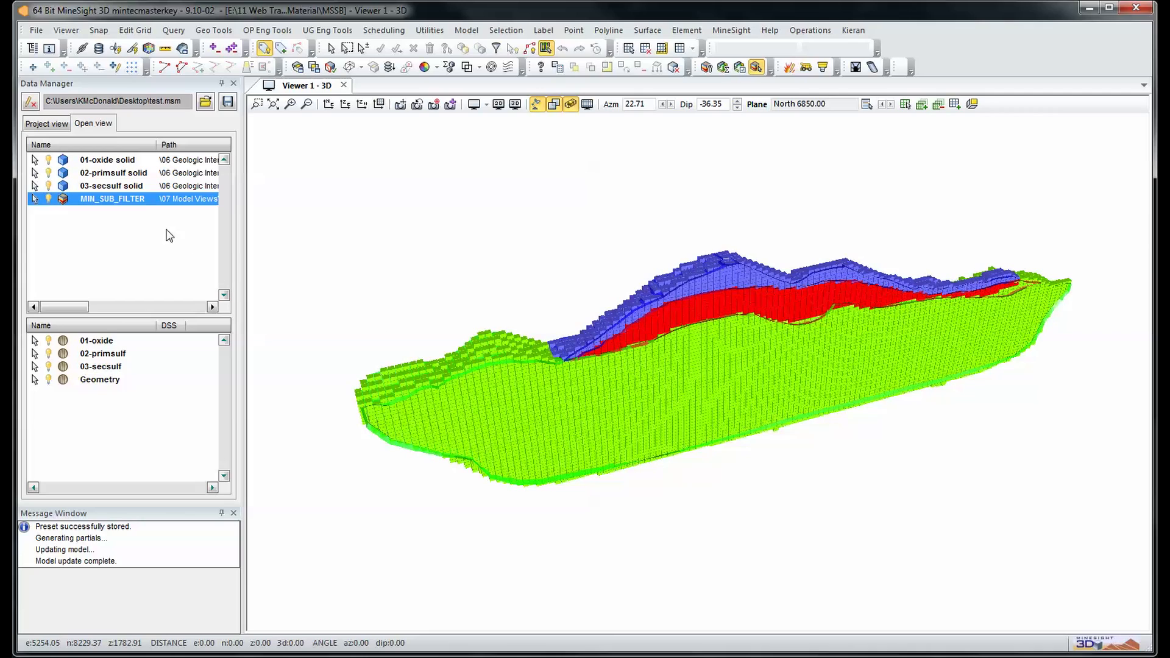
Step: Re-code the MIN item of the MIN_SUB_FILTER view from the solids, overwriting the existing item
double_click(112, 199)
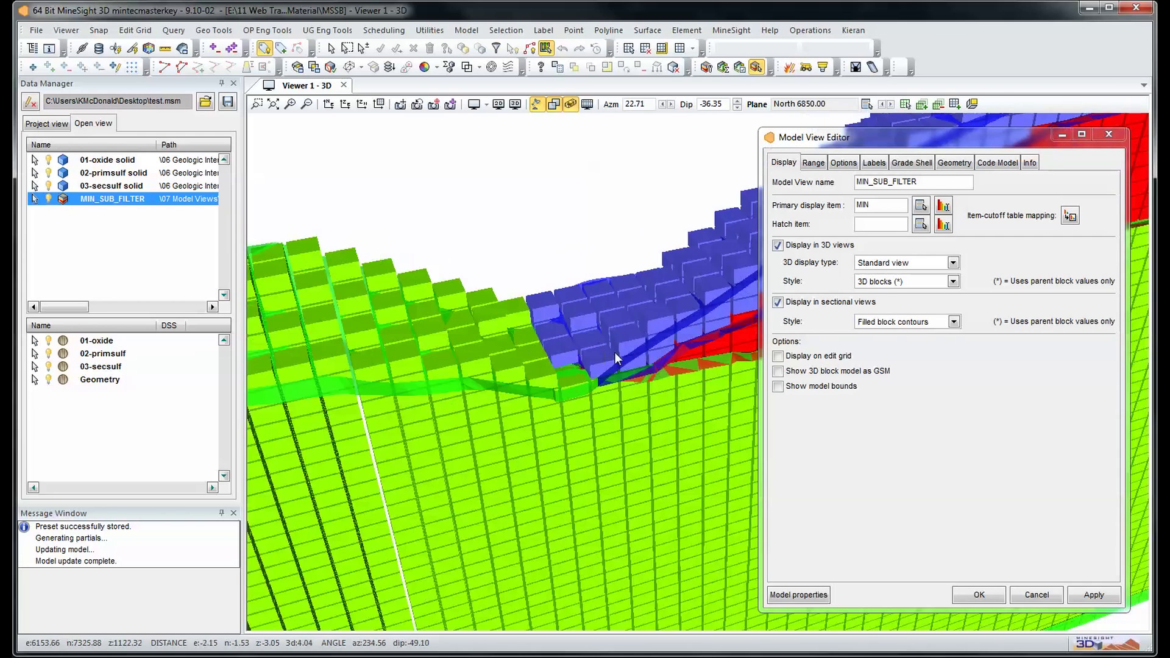
left_click(953, 162)
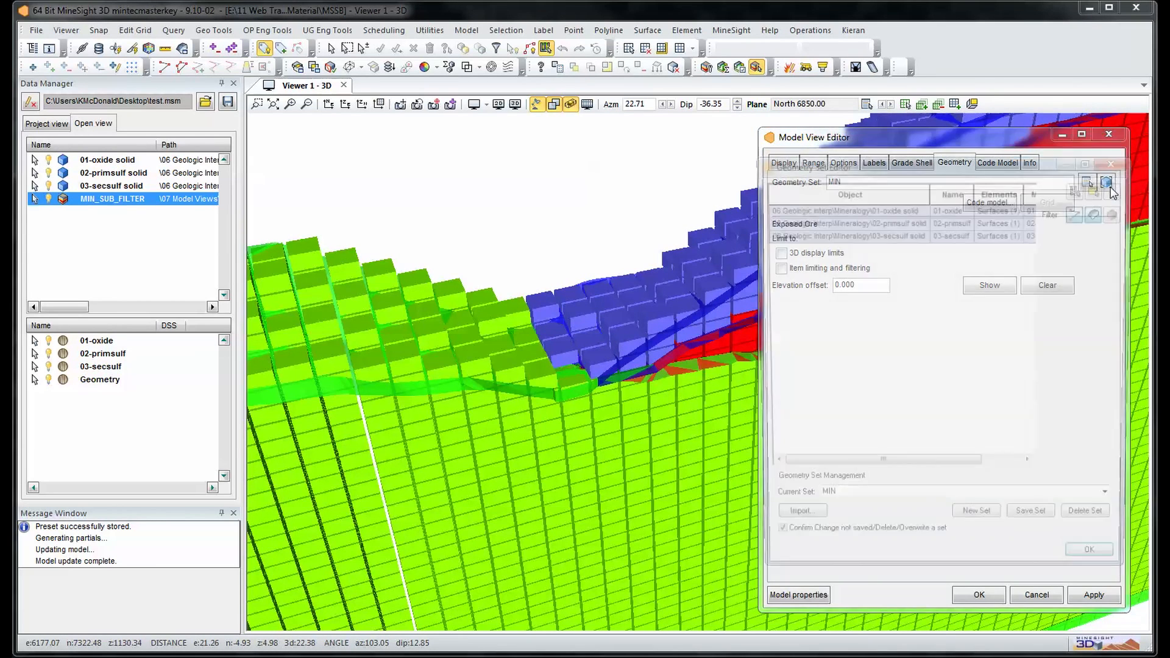
left_click(997, 162)
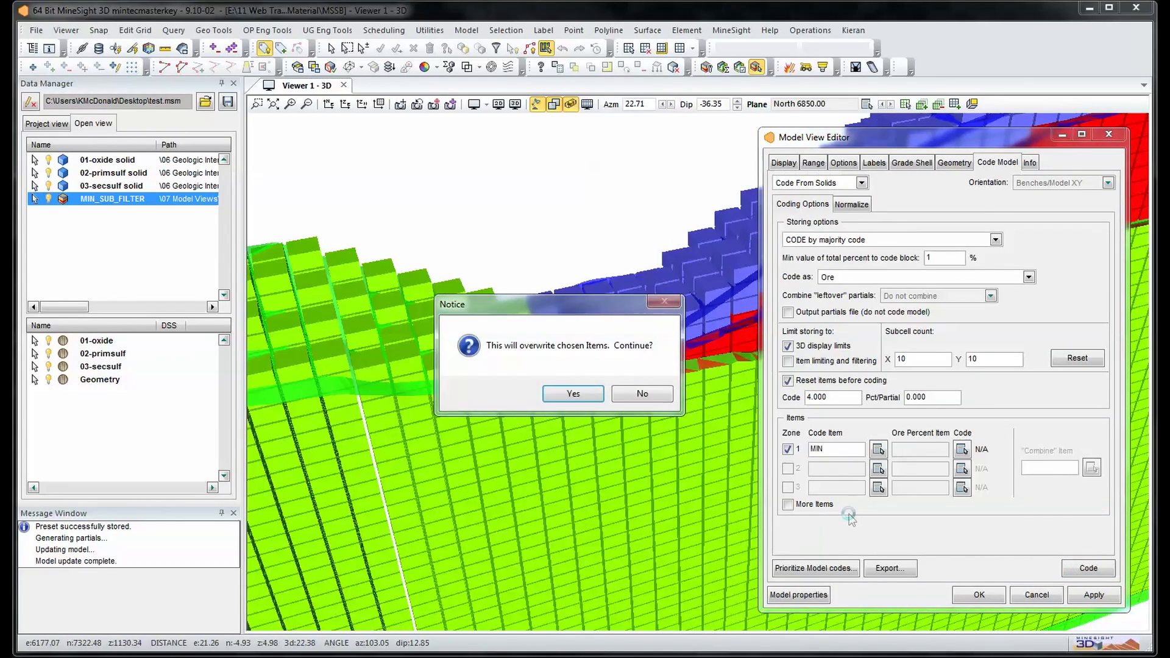
left_click(573, 394)
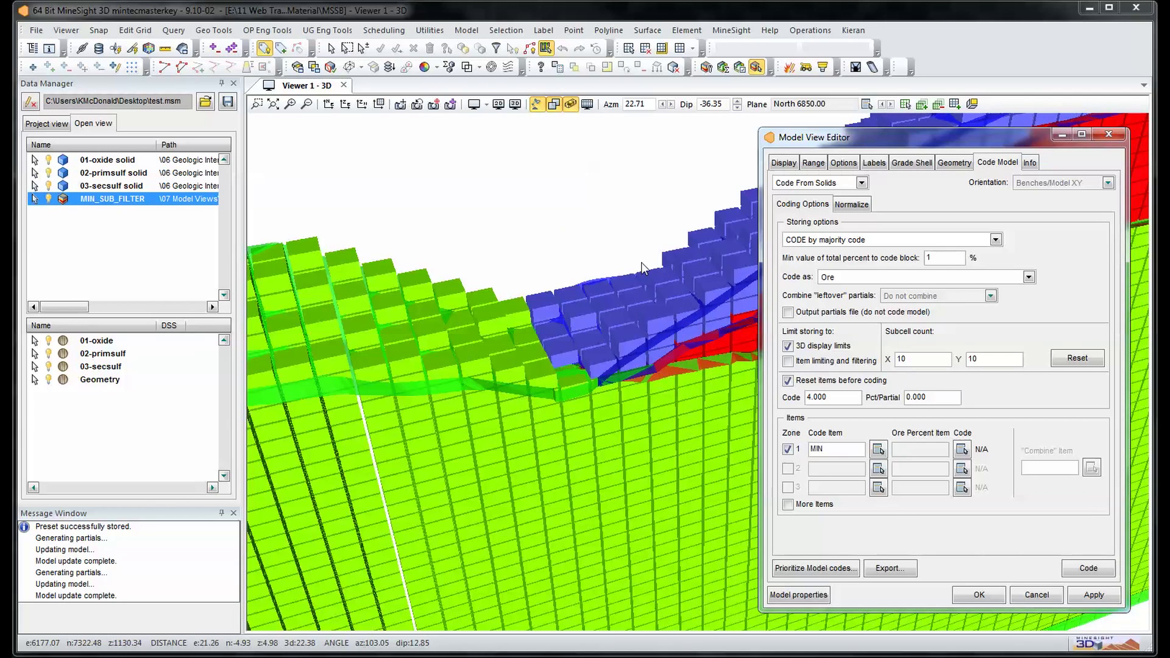
Step: Display the model as a block grade shell, then return the style to 3D blocks
left_click(953, 282)
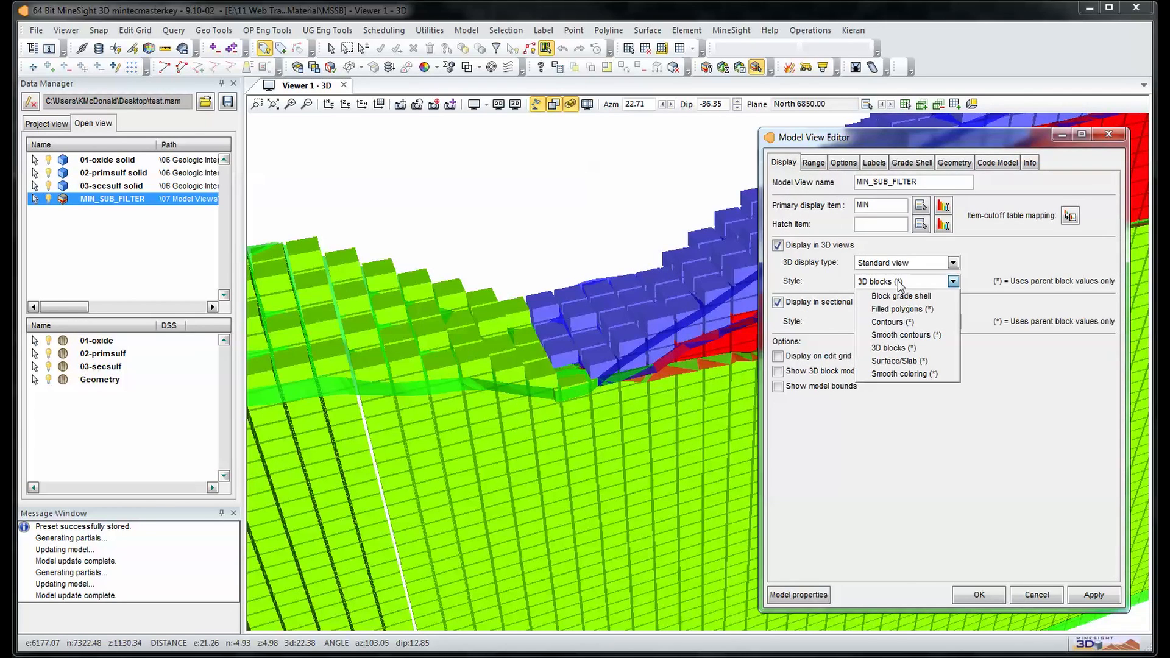
left_click(900, 295)
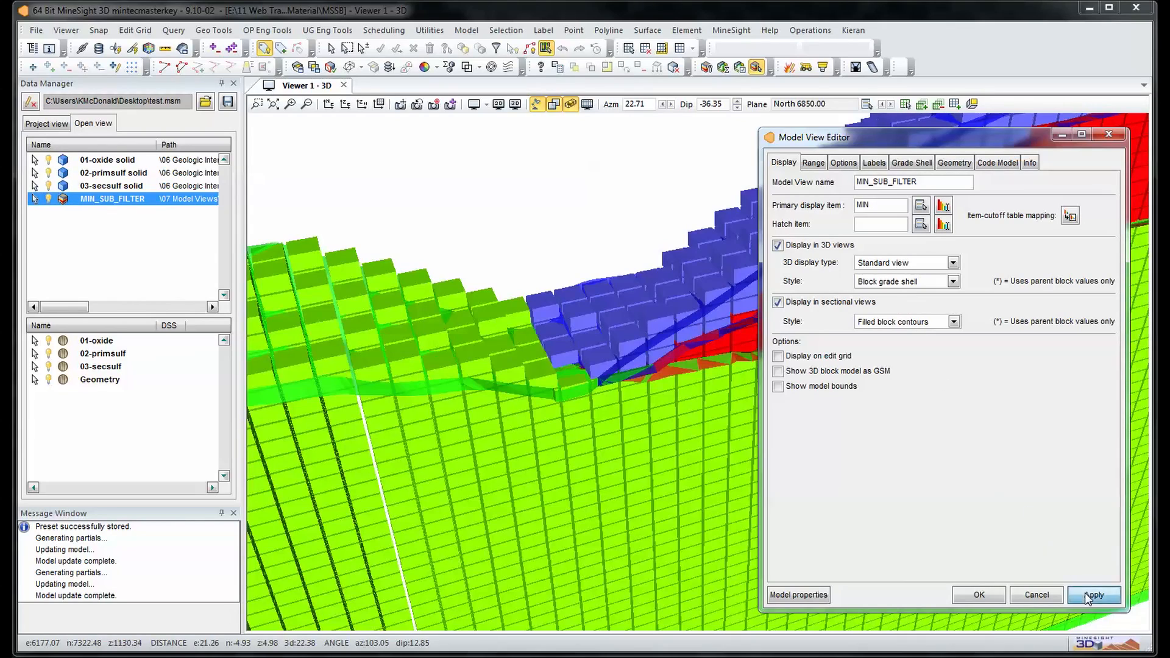
left_click(1093, 595)
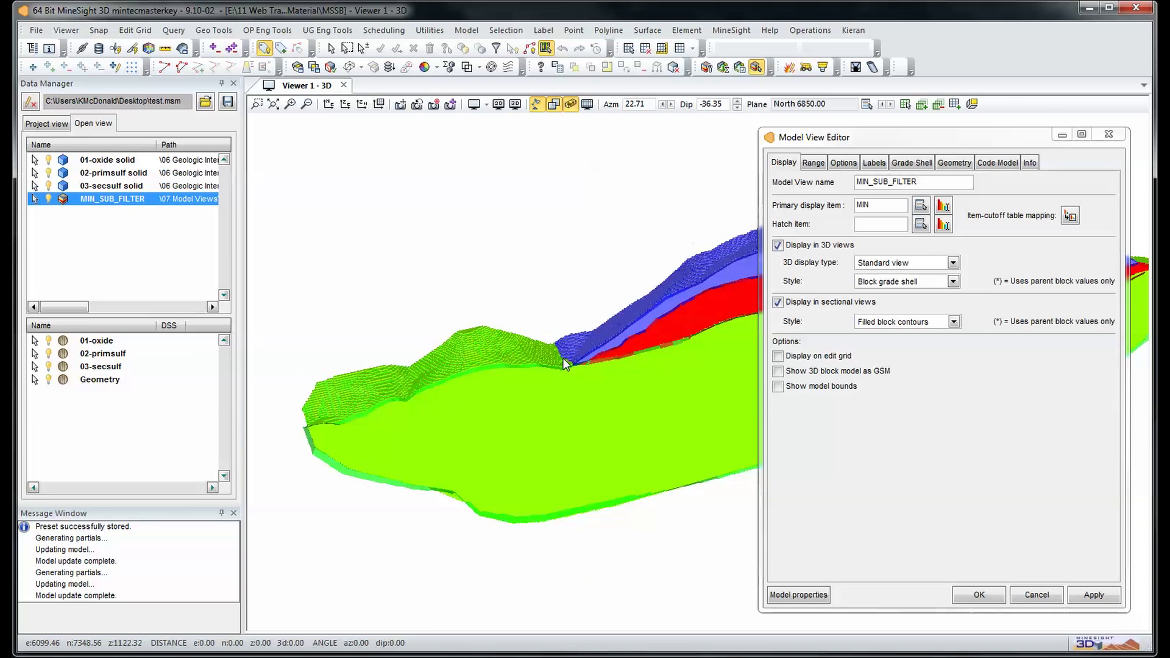
left_click(953, 282)
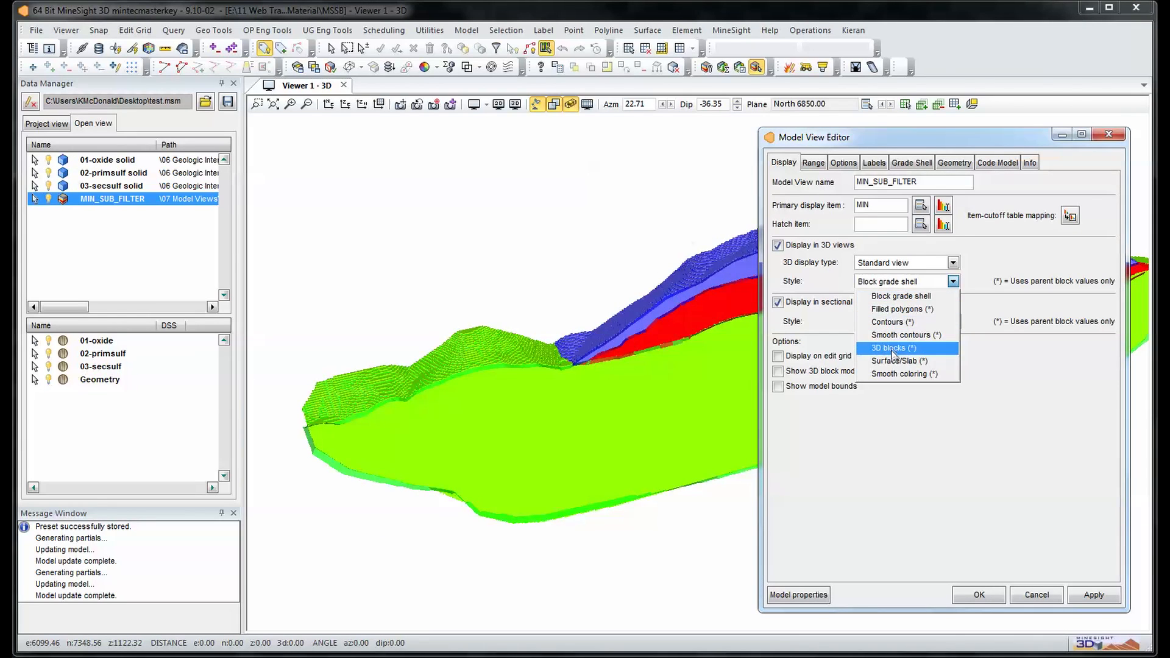
left_click(890, 348)
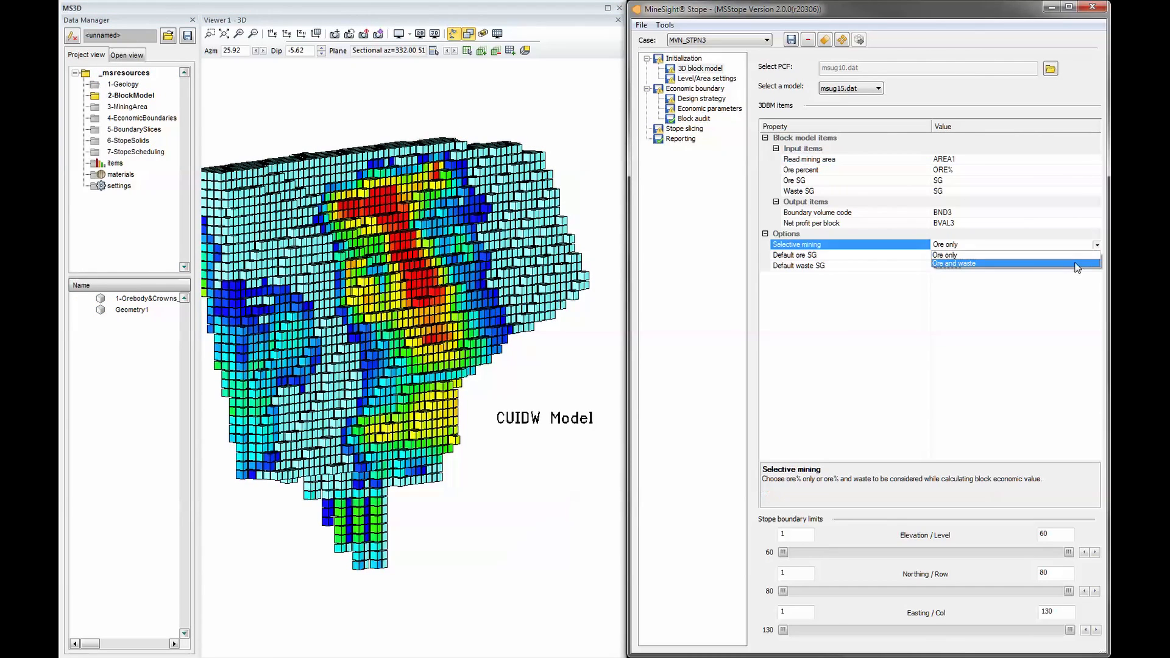
Step: Value blocks with ore and waste, exclude mining area 4, and set default minimum stope length 3
left_click(704, 78)
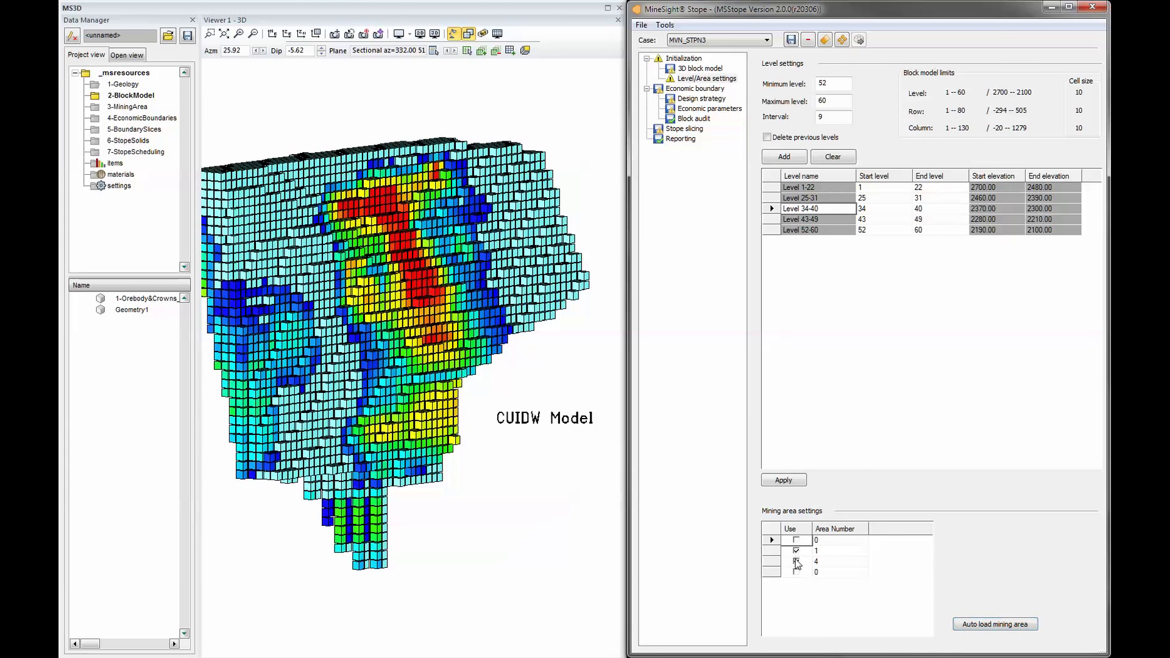
left_click(128, 107)
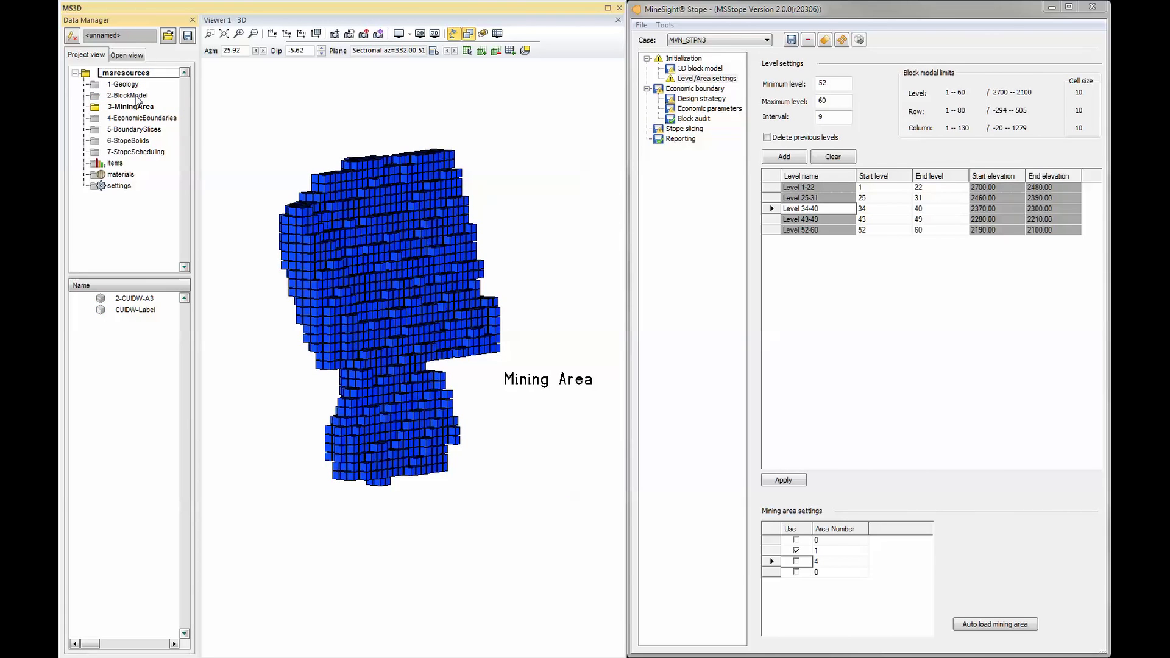
left_click(701, 99)
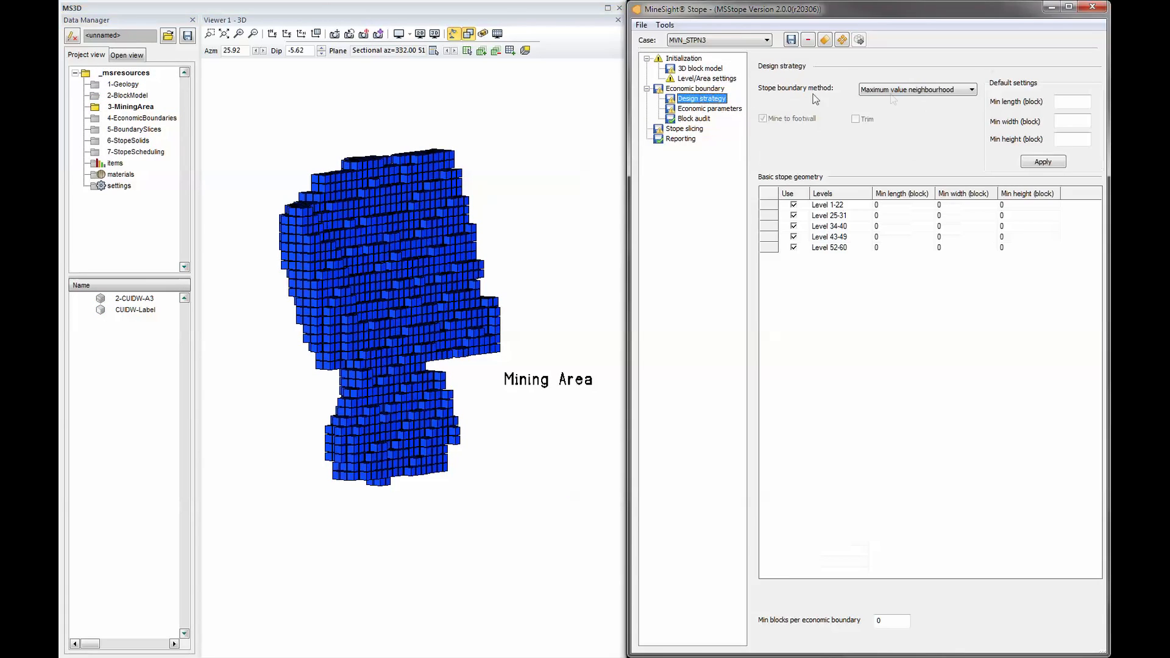
left_click(1071, 101)
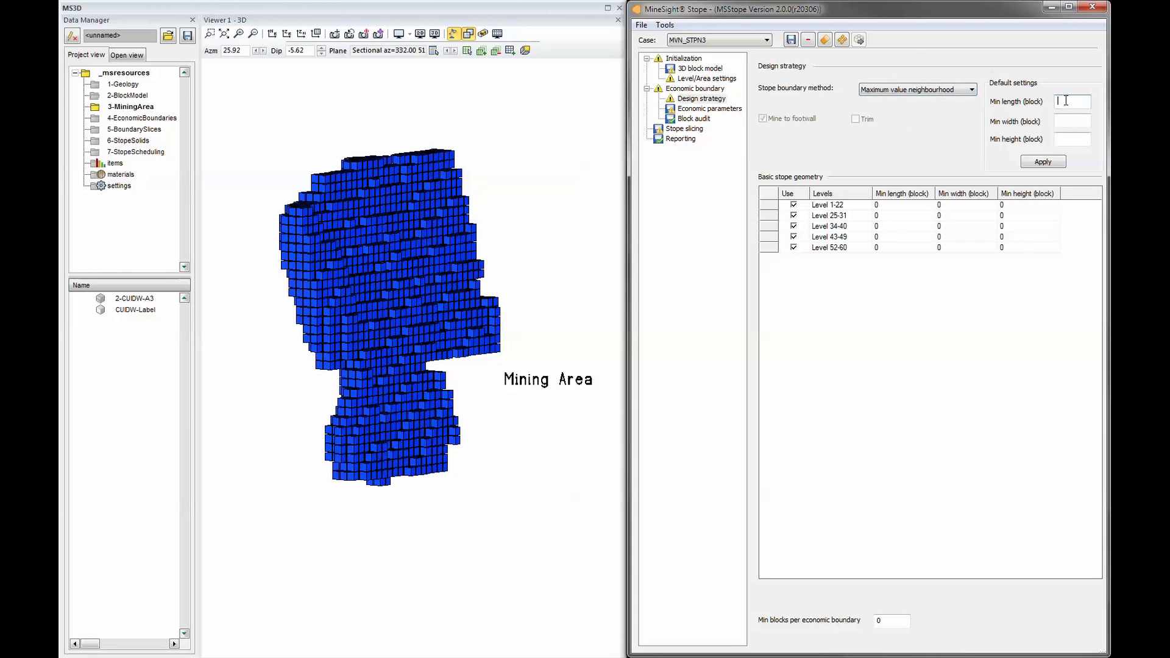
type("39")
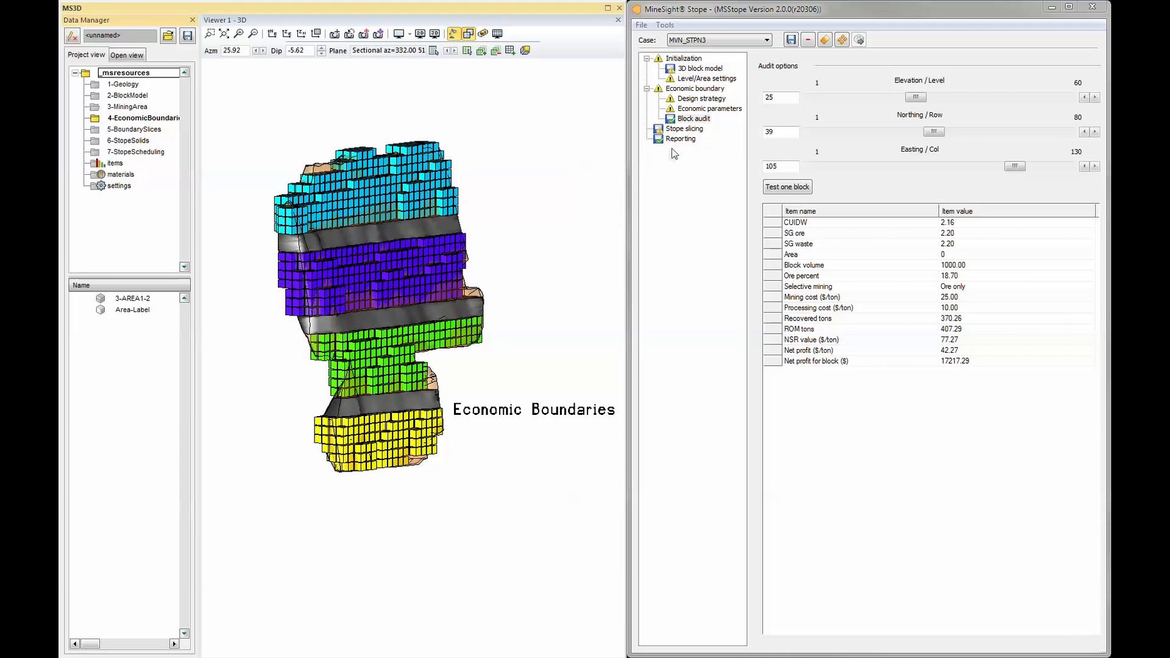
Step: Report the MVN_STPN3 boundary data (1,948 blocks, 198,212,715 NSR) and chart the grand totals
left_click(680, 139)
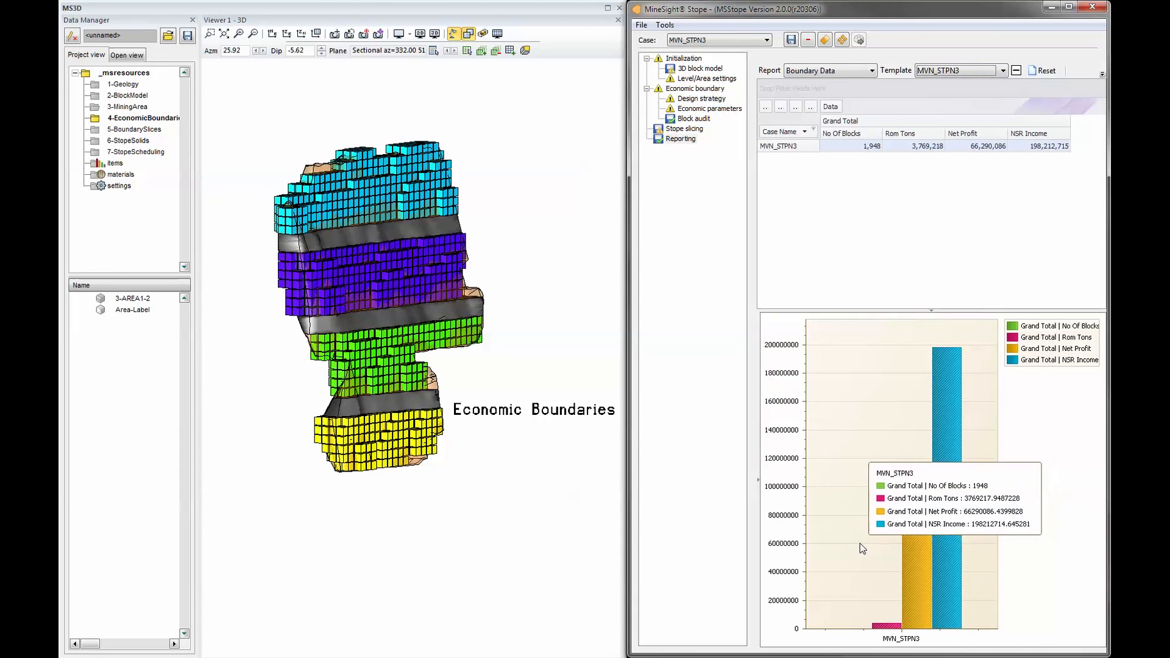
left_click(683, 128)
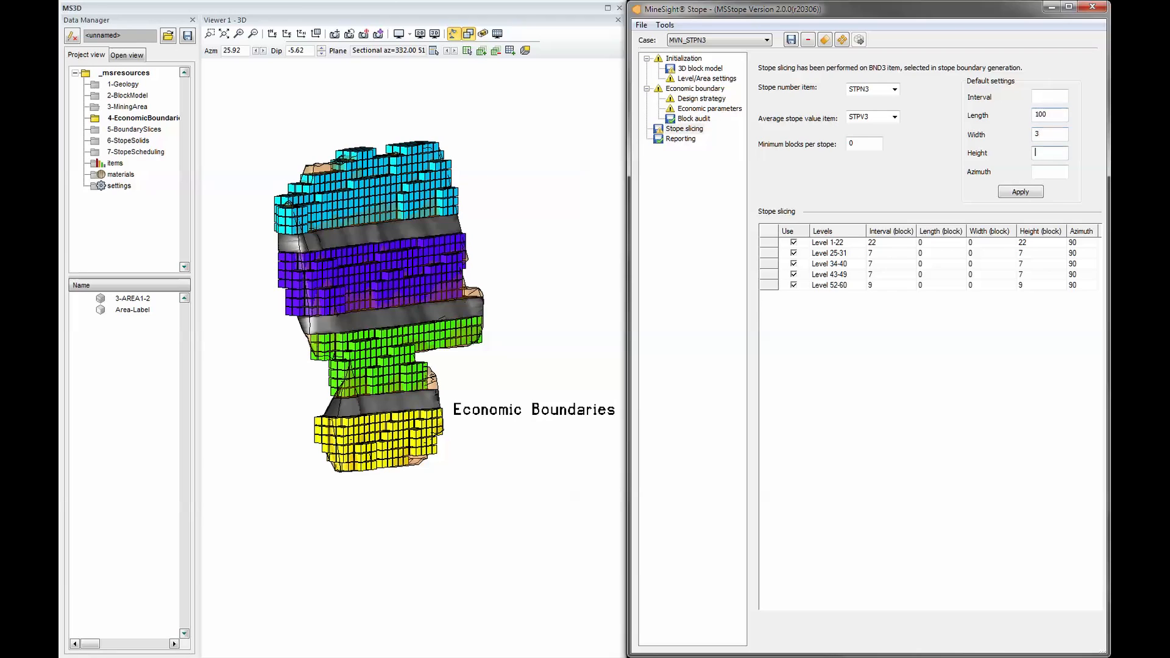
Step: Apply default slice length and width to all levels and show clipped stope solids instead of economic boundaries
left_click(1019, 192)
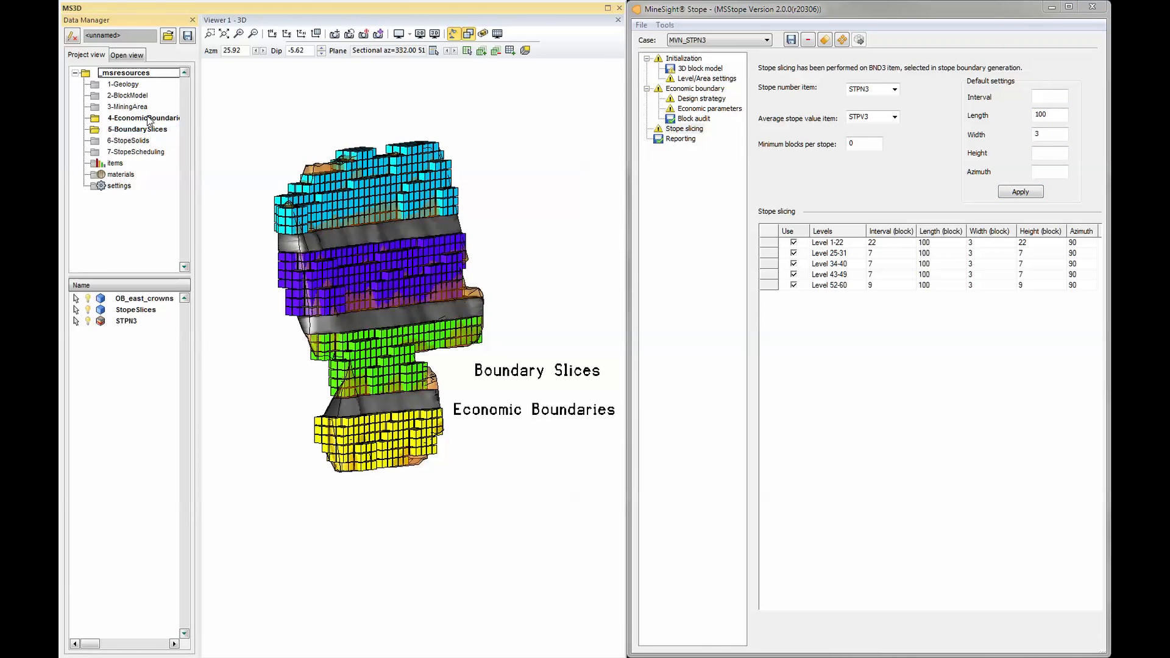
left_click(128, 141)
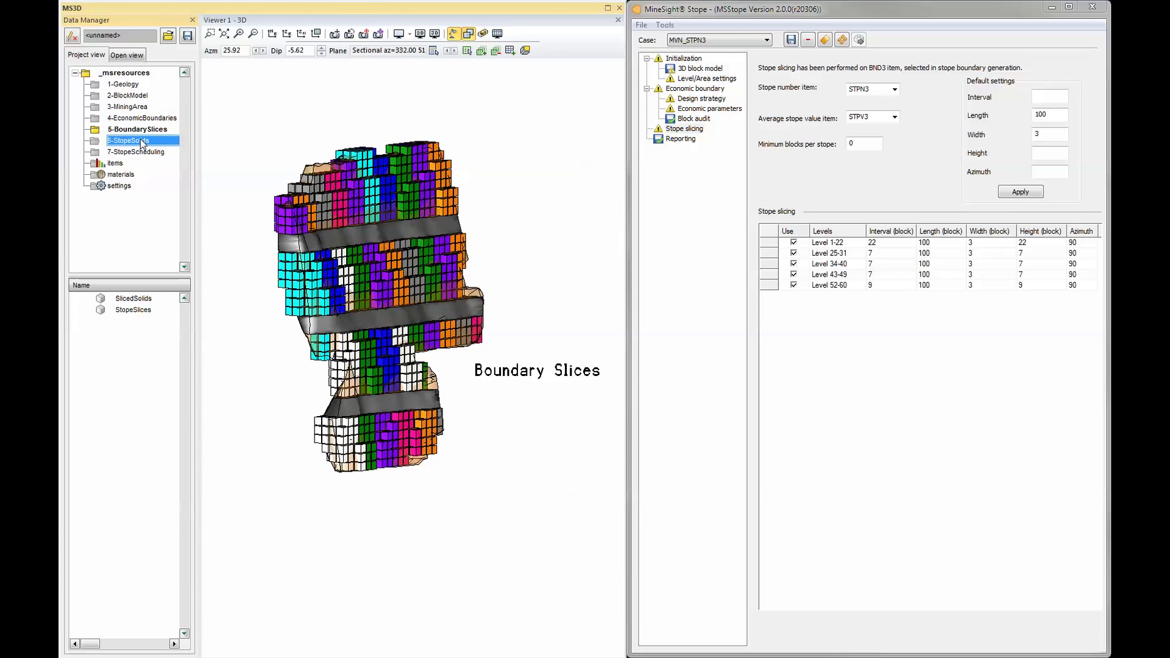
left_click(132, 140)
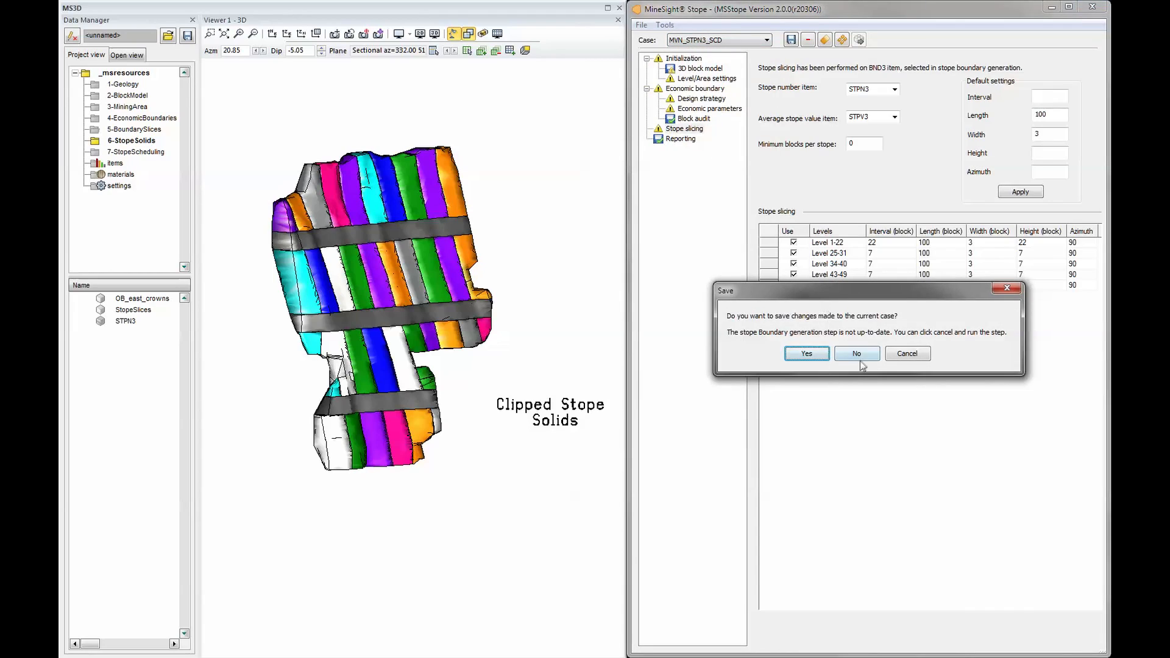
left_click(855, 353)
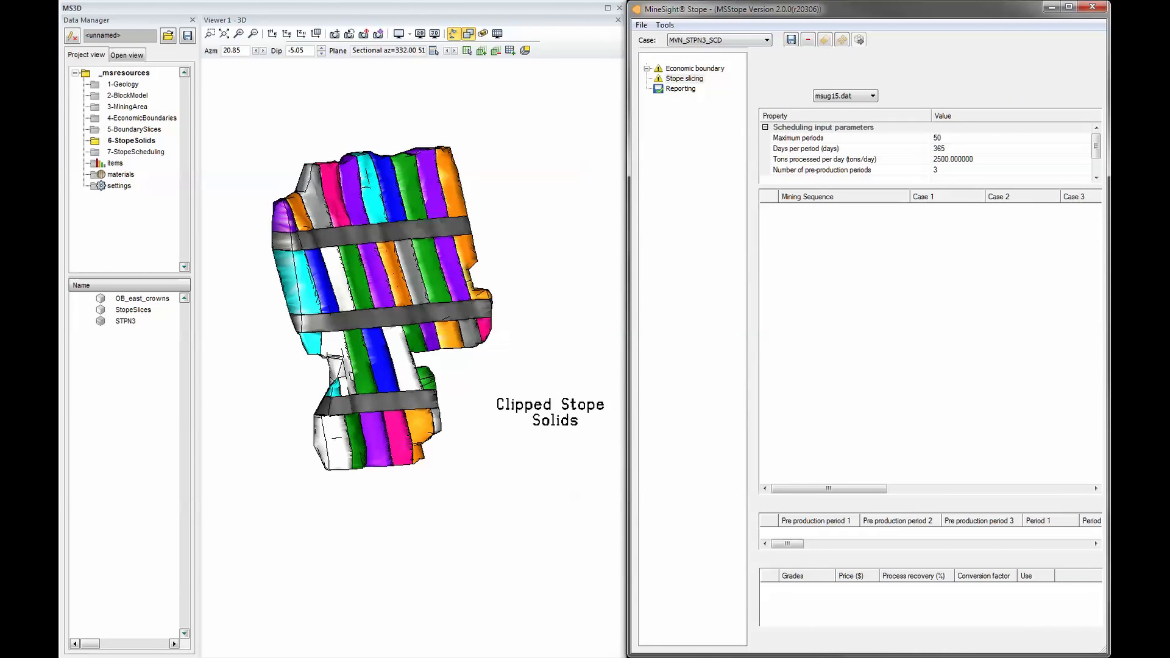
mouse_move(846, 246)
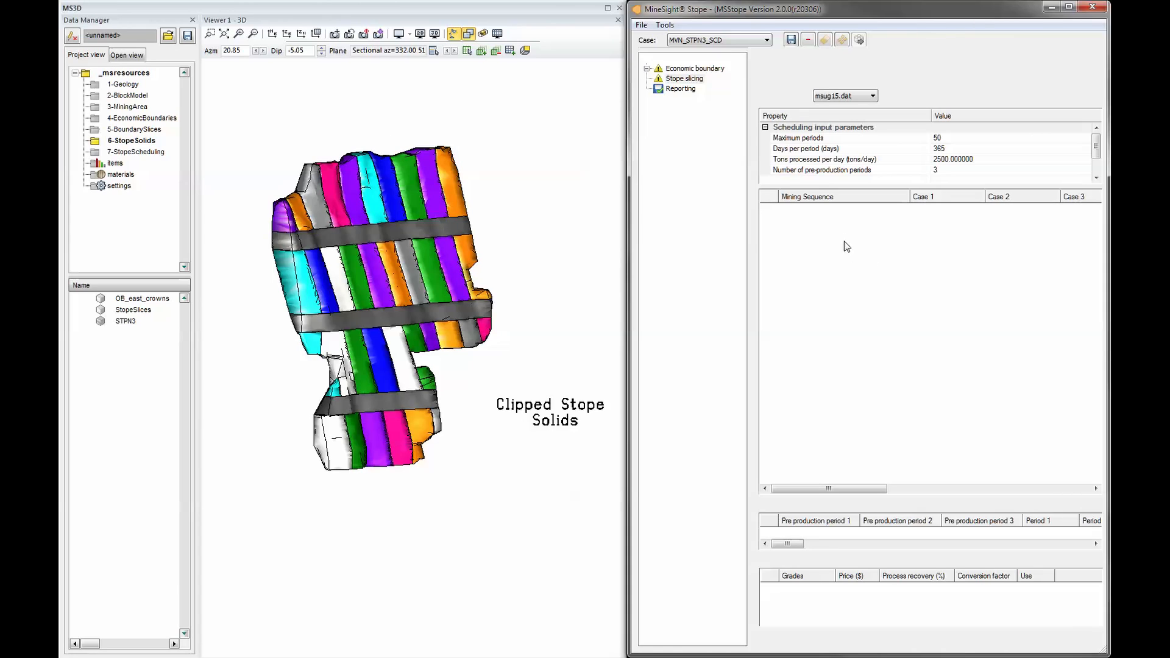
mouse_move(313, 118)
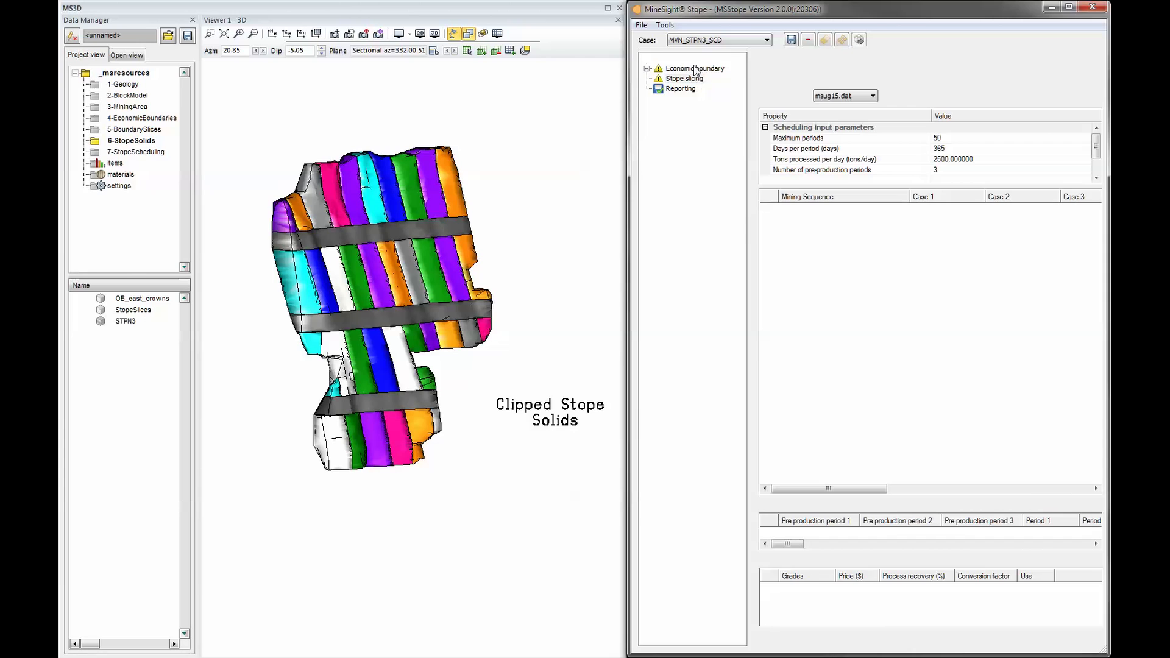
Step: Set scheduling investment costs, load 7-StopeScheduling stopes by period, and report the schedule by period
left_click(680, 59)
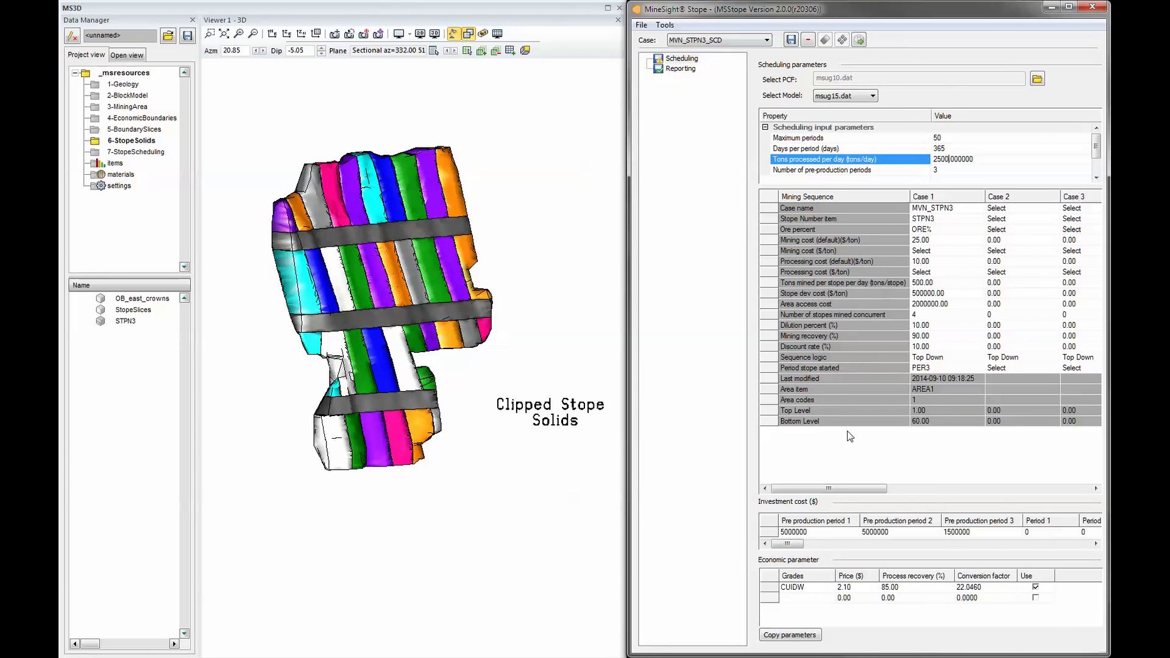
left_click(980, 533)
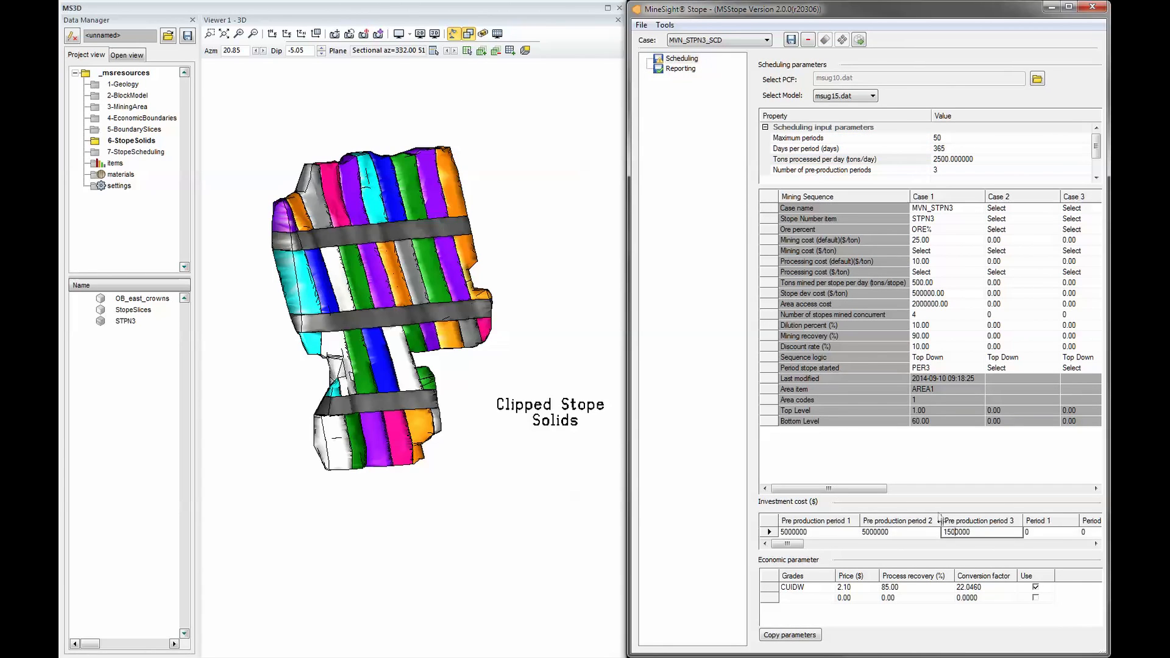
left_click(138, 152)
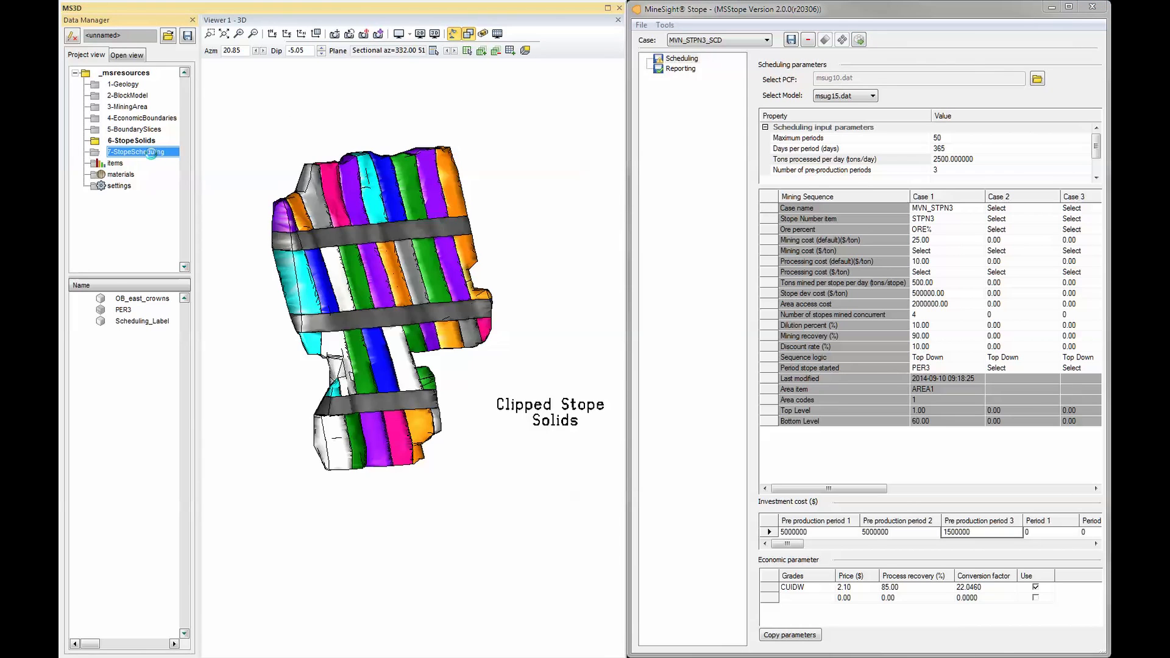
left_click(142, 151)
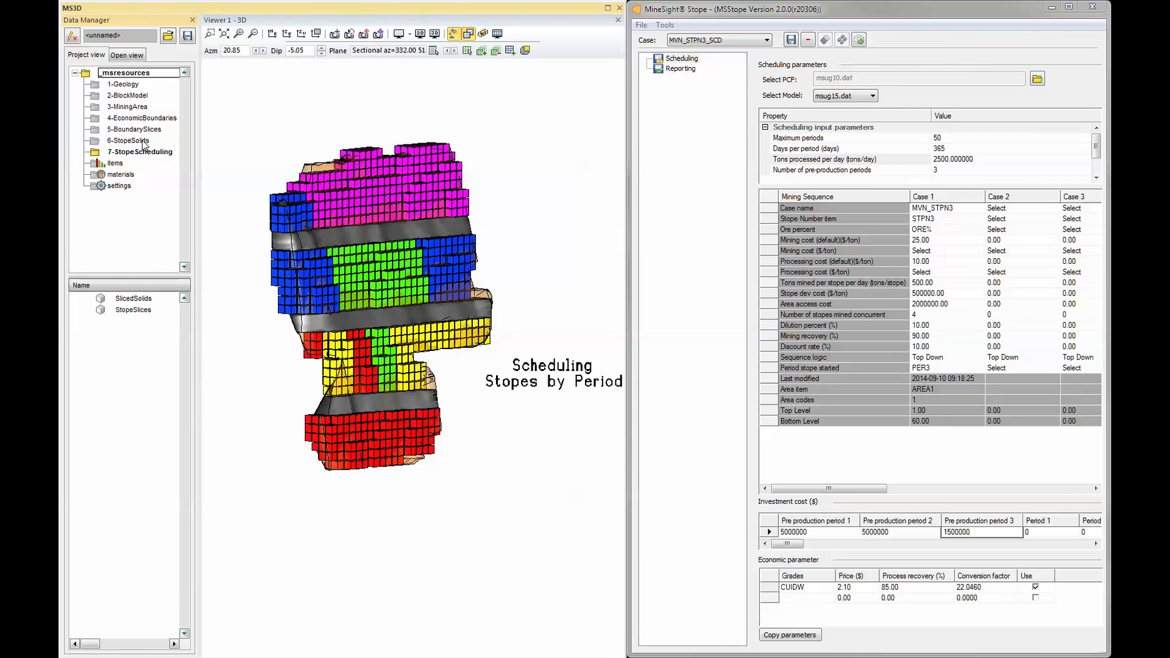
left_click(680, 68)
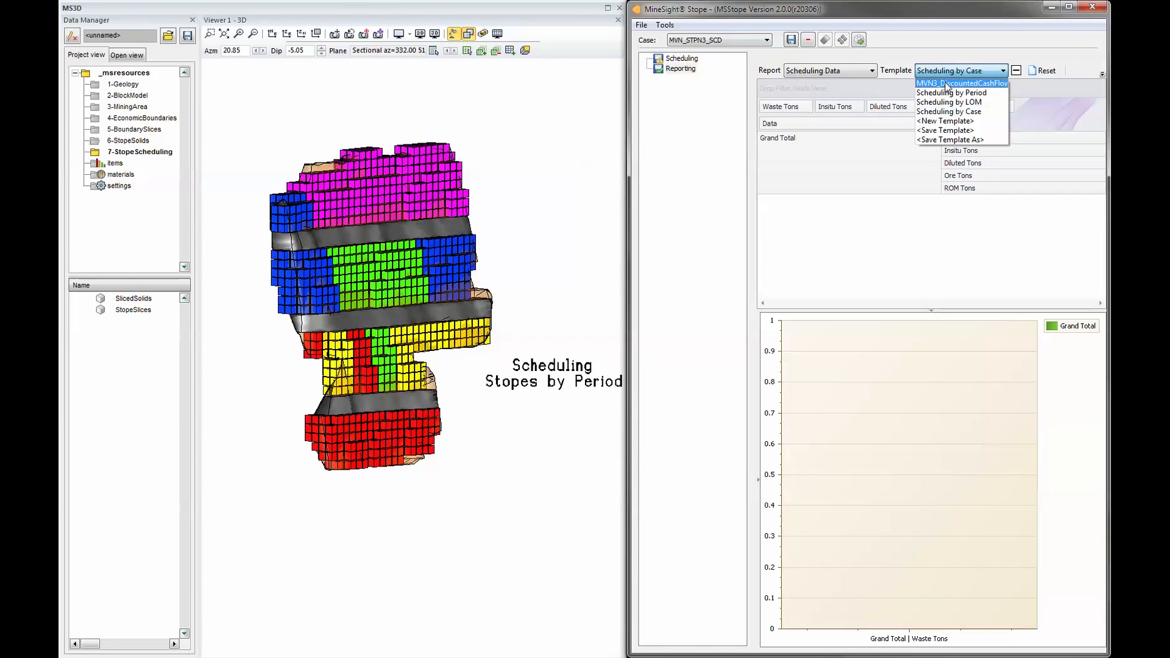
left_click(952, 93)
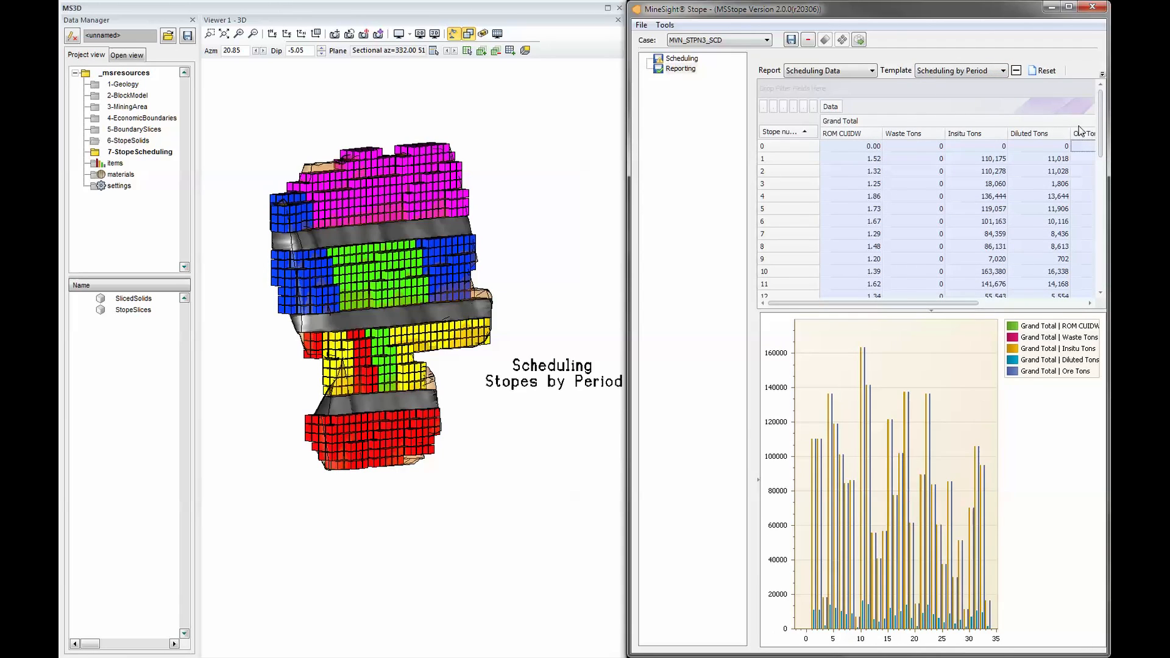
mouse_move(921, 457)
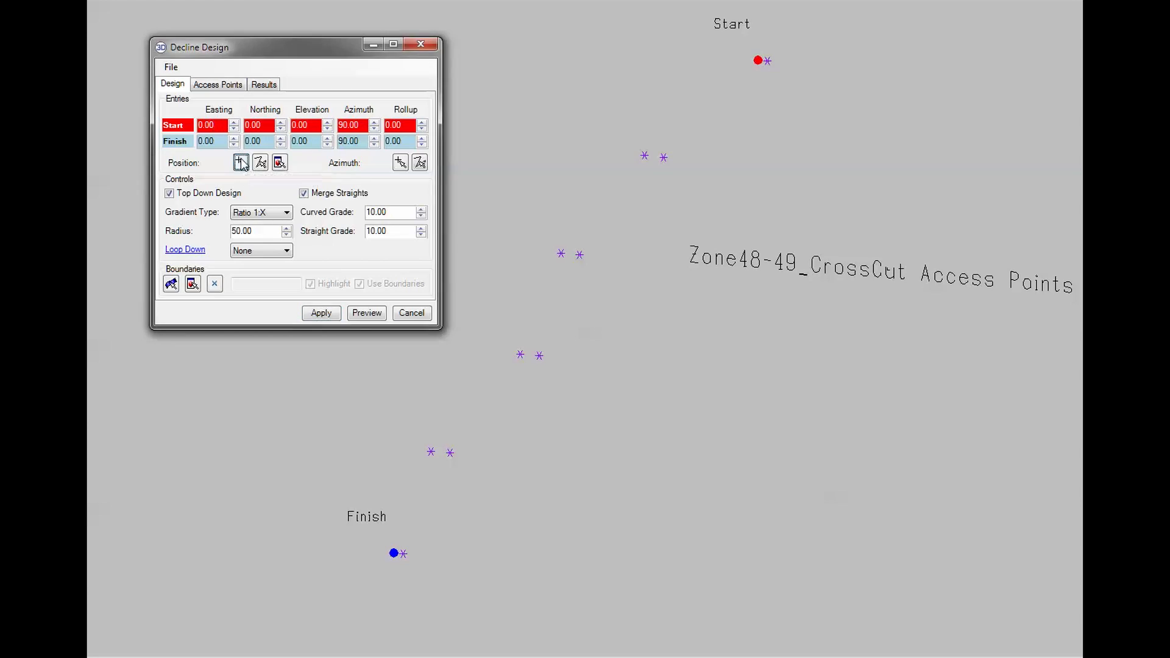
Step: Design a decline from Start to Finish through the Zone48-49 cross-cut access points and apply it
left_click(241, 162)
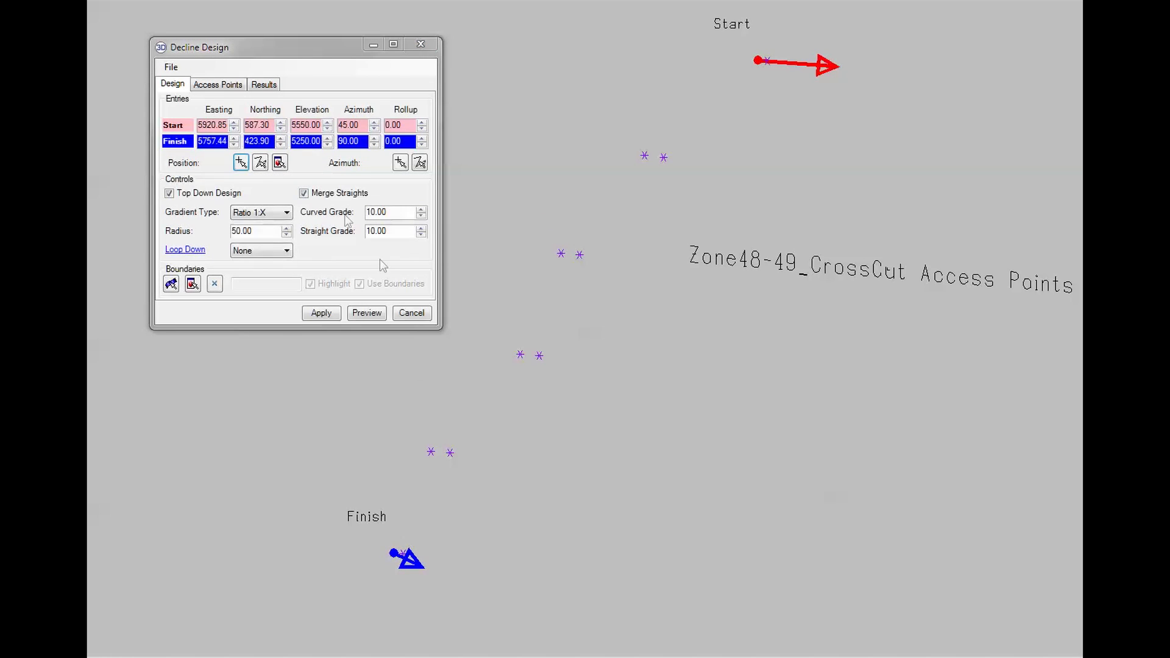
left_click(217, 84)
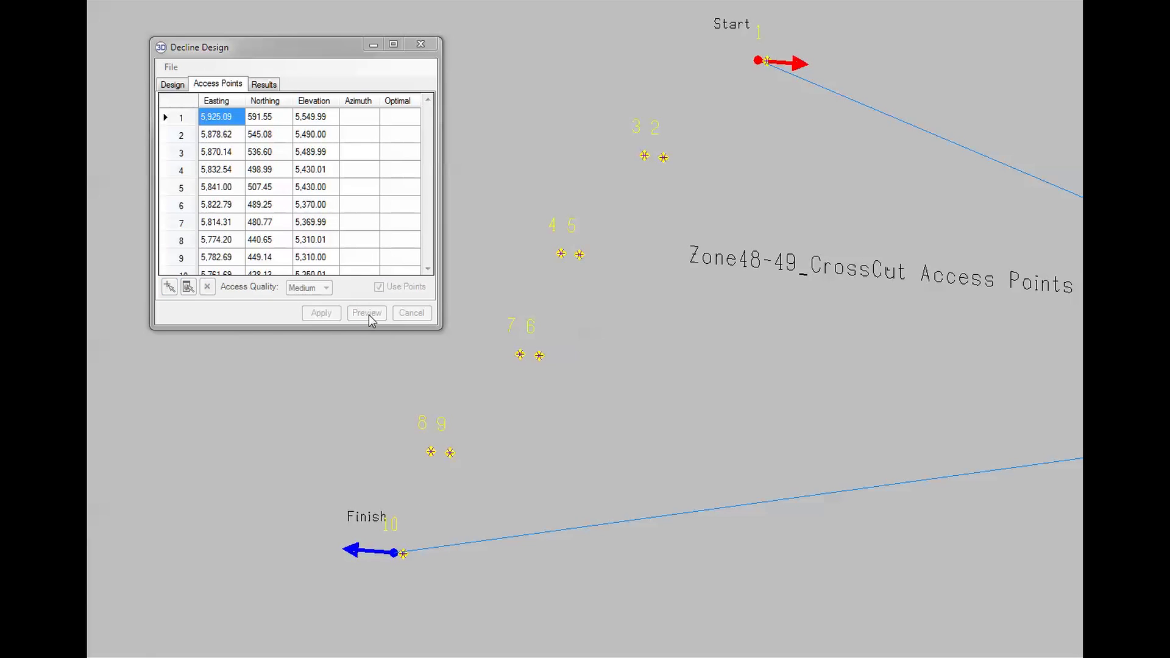
left_click(367, 313)
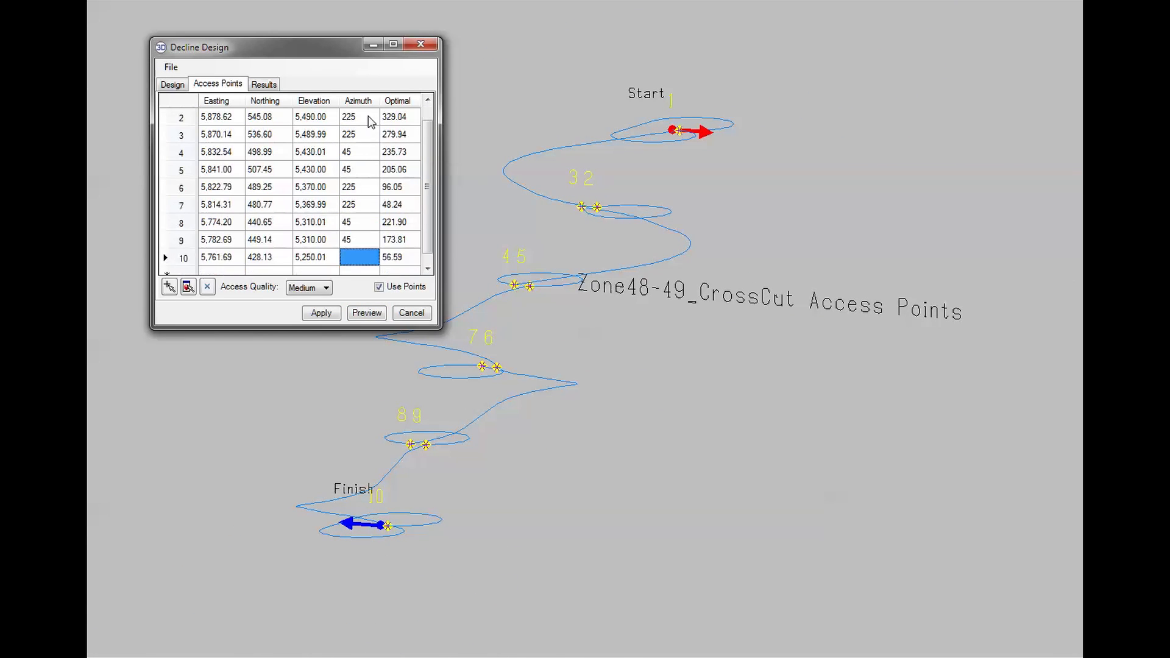
left_click(366, 313)
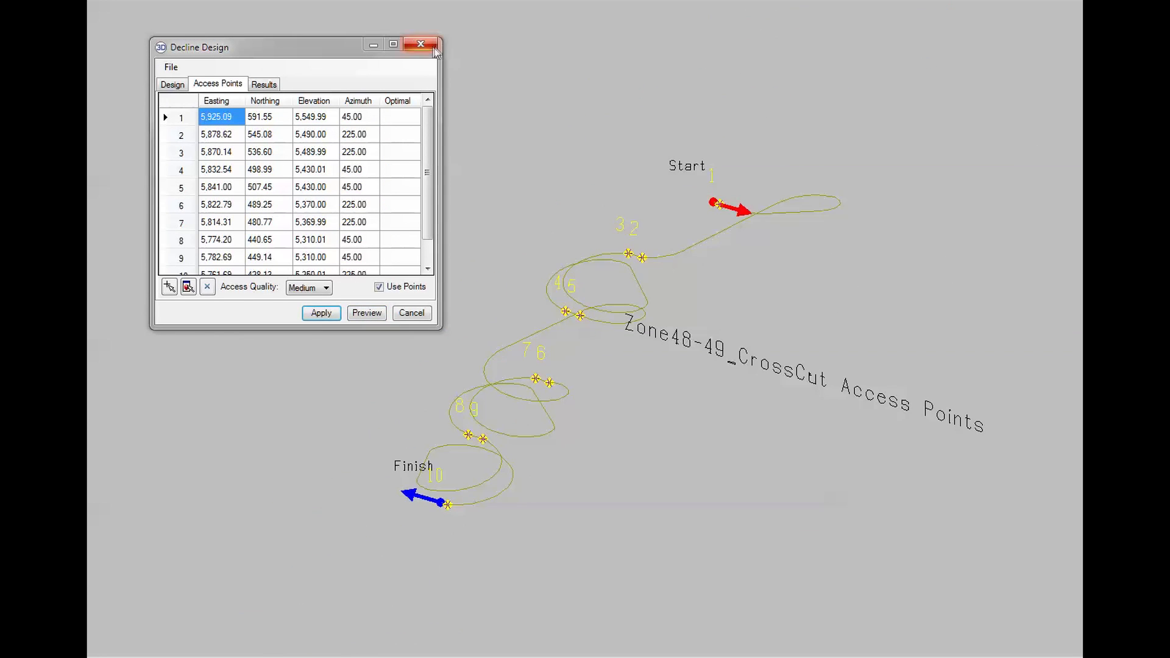
left_click(420, 43)
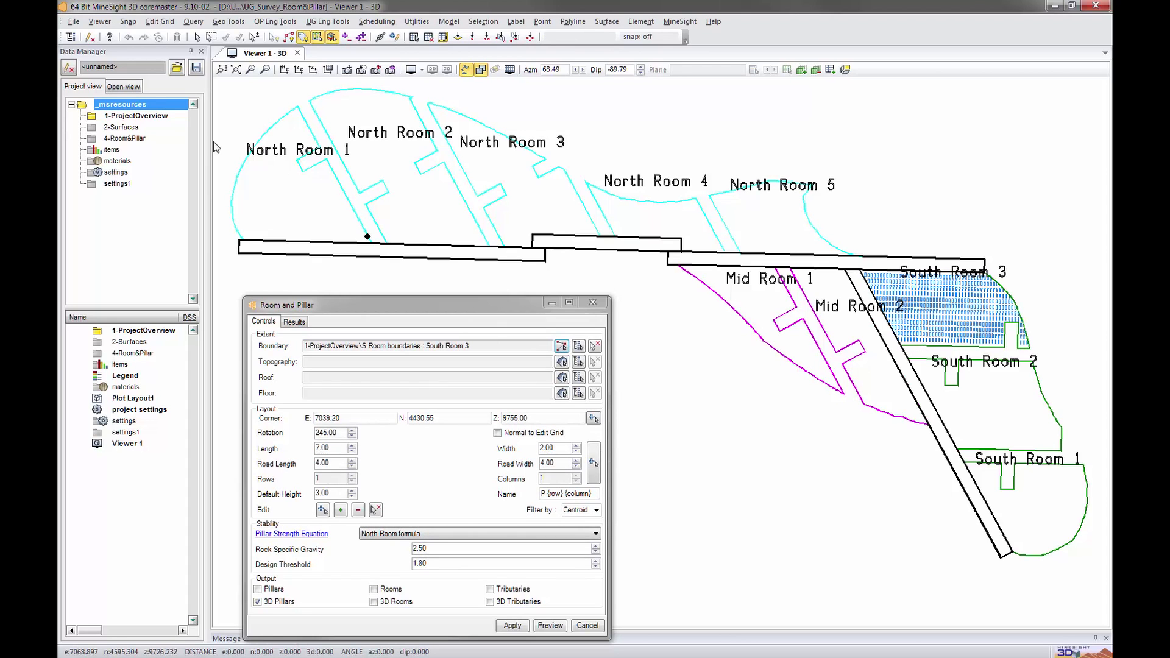
Step: Constrain South Room 3 pillars to topography, roof and floor surfaces, rotation 155, with Touch filtering
left_click(120, 127)
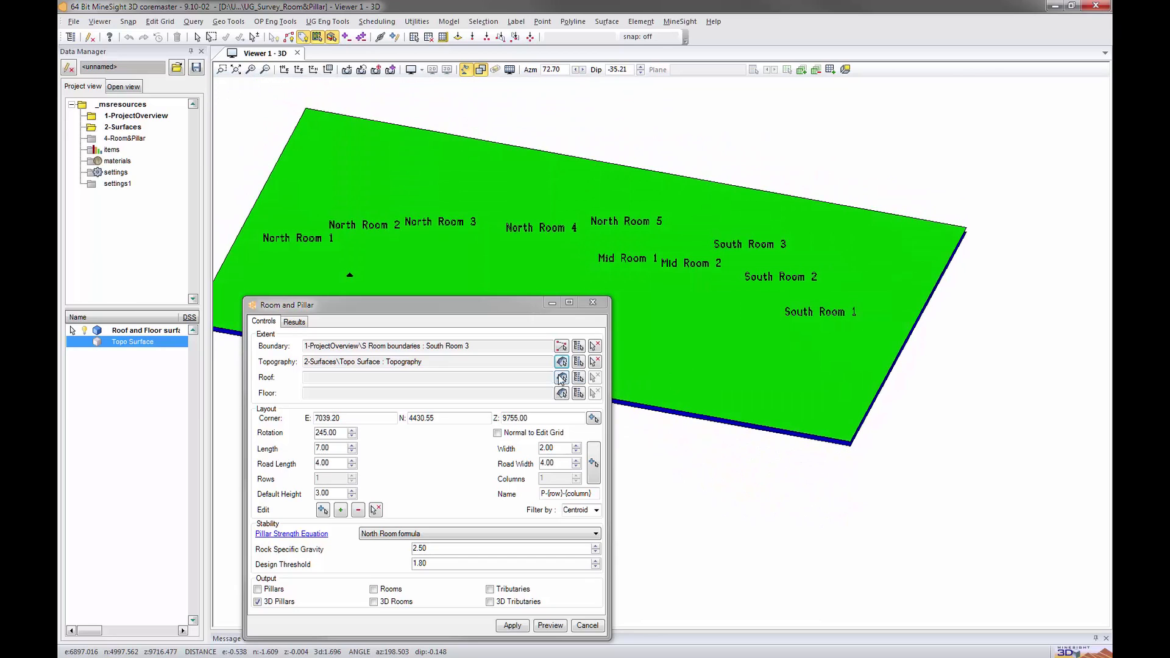
left_click(561, 377)
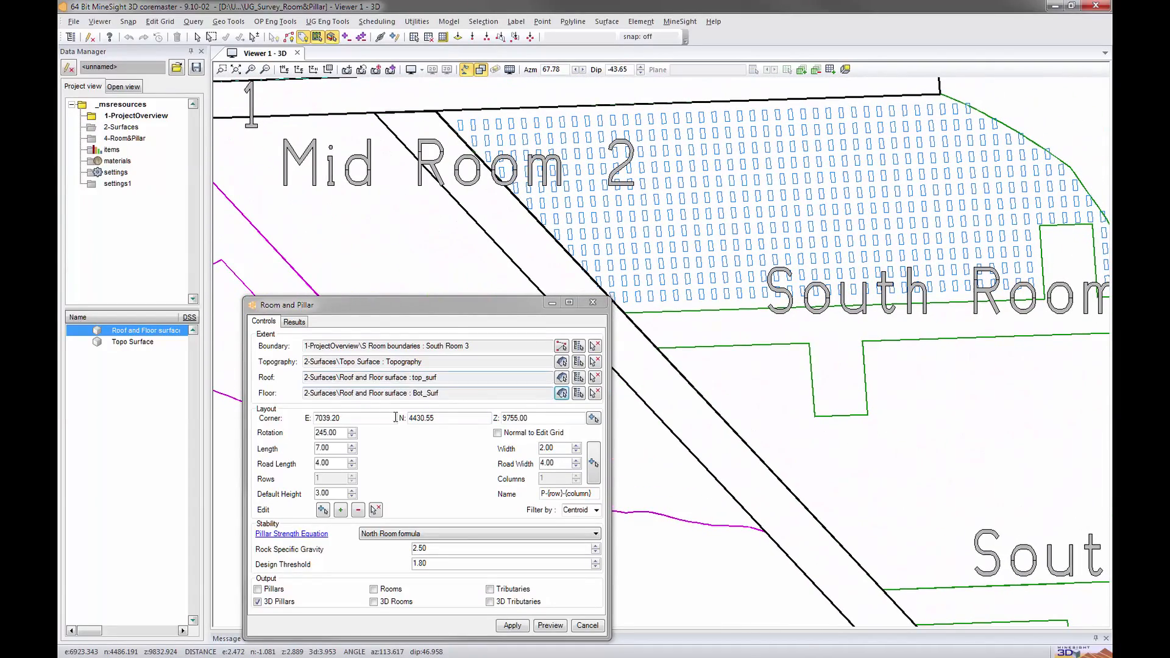
type("155")
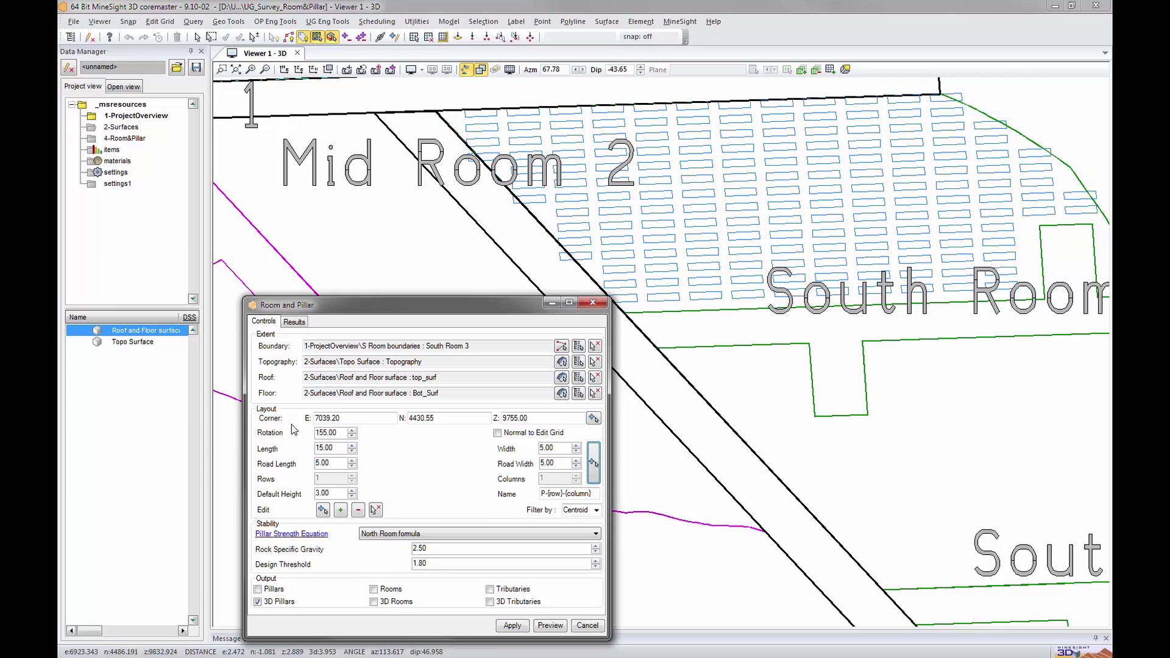
mouse_move(442, 466)
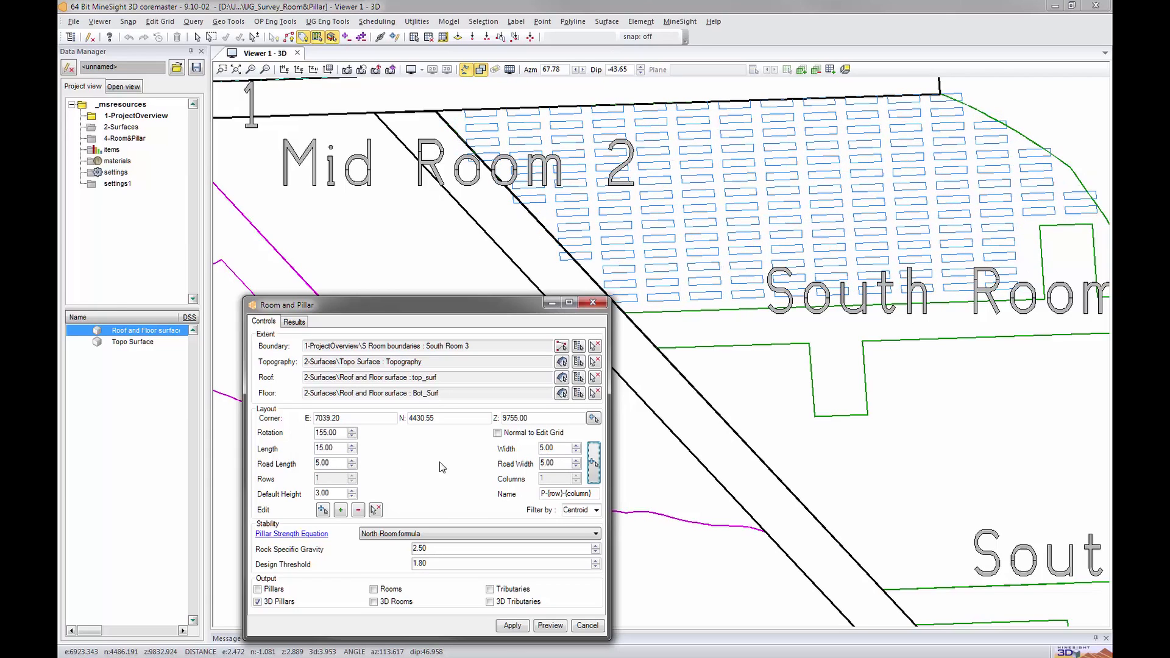
left_click(596, 510)
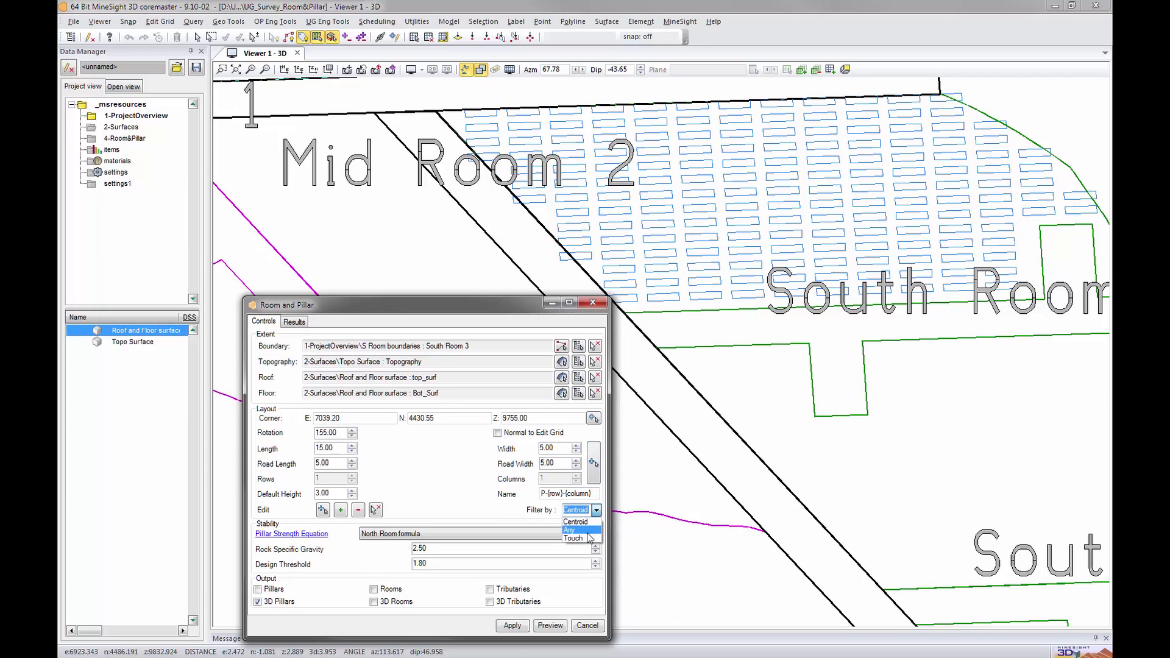
left_click(572, 537)
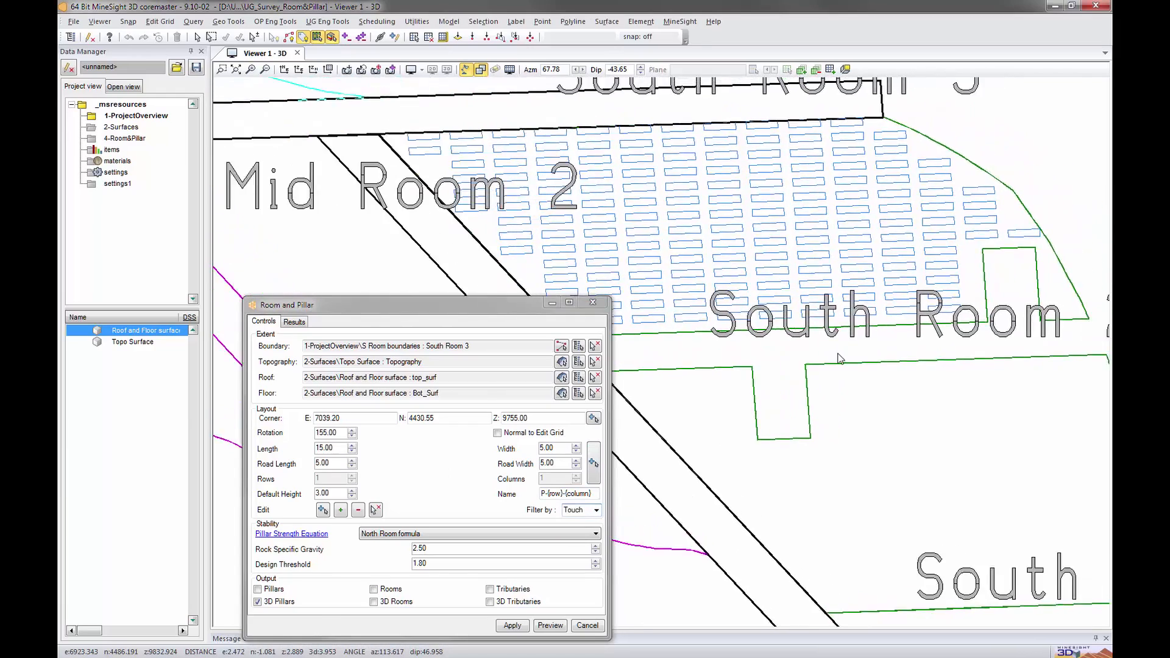
left_click_drag(836, 358, 717, 373)
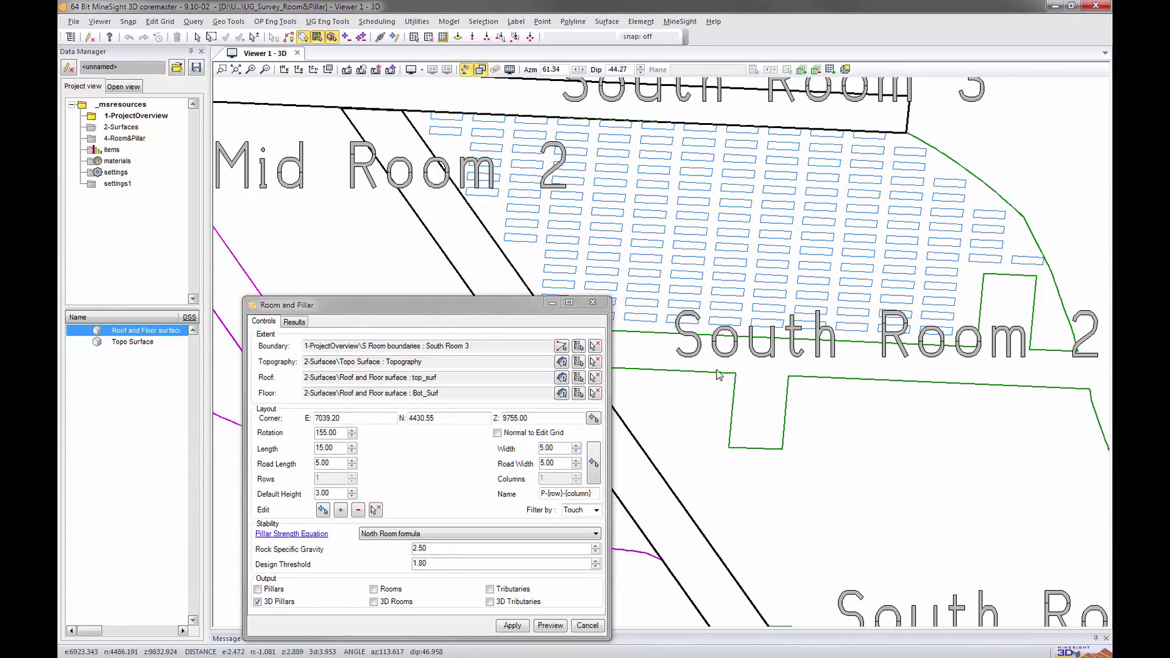
Step: Preview the 3D pillars, show stability results (157 pillars, 66.78% recovery) and inspect the 1.34-stability pillar
left_click(549, 625)
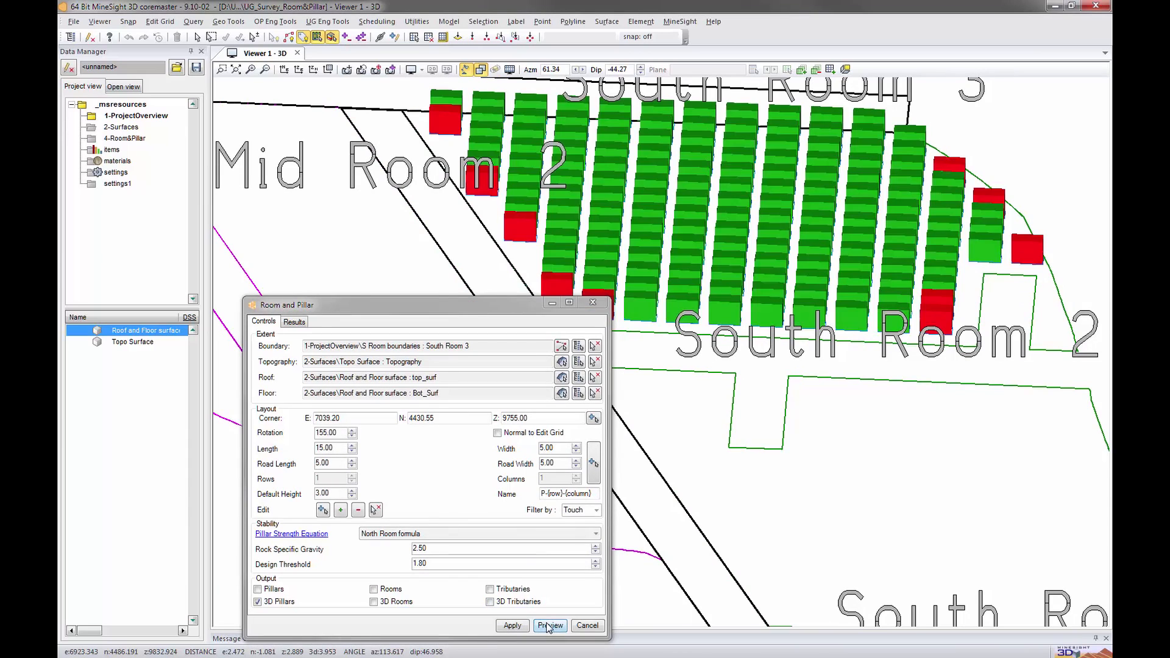
left_click(294, 320)
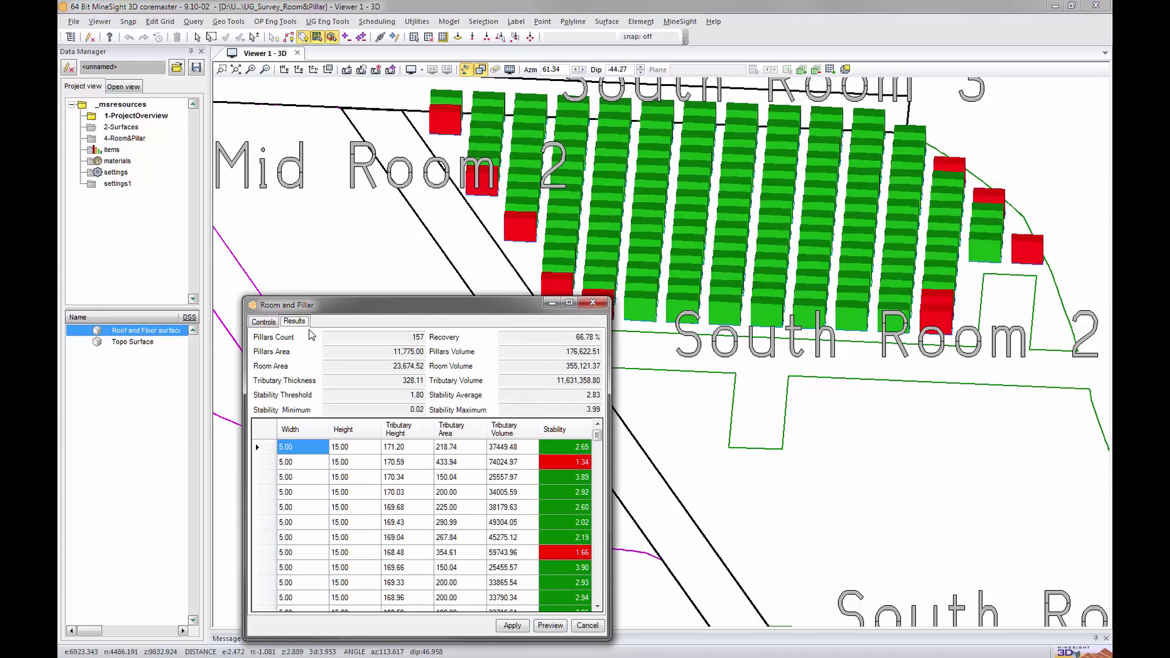
left_click(564, 462)
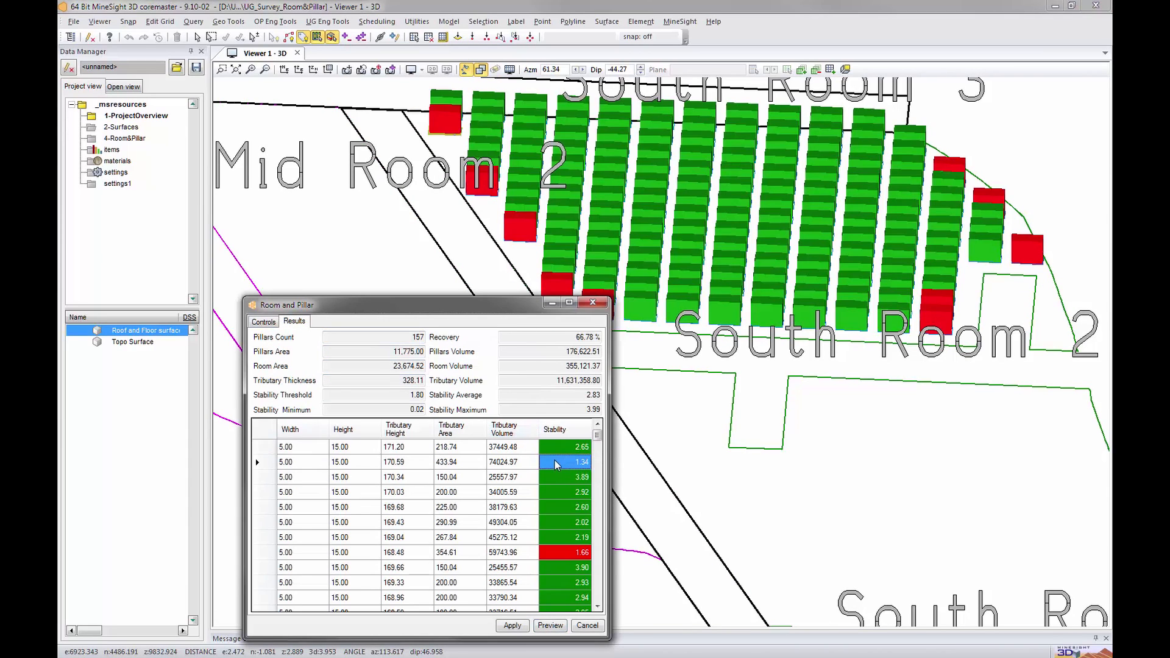
mouse_move(533, 365)
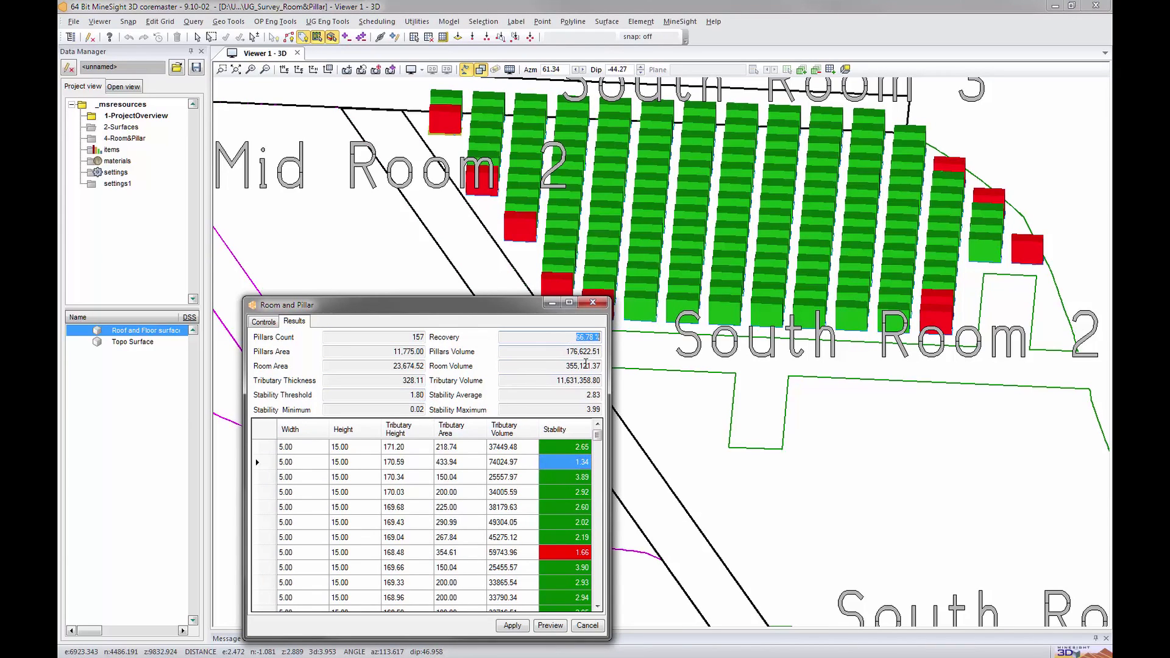
mouse_move(574, 395)
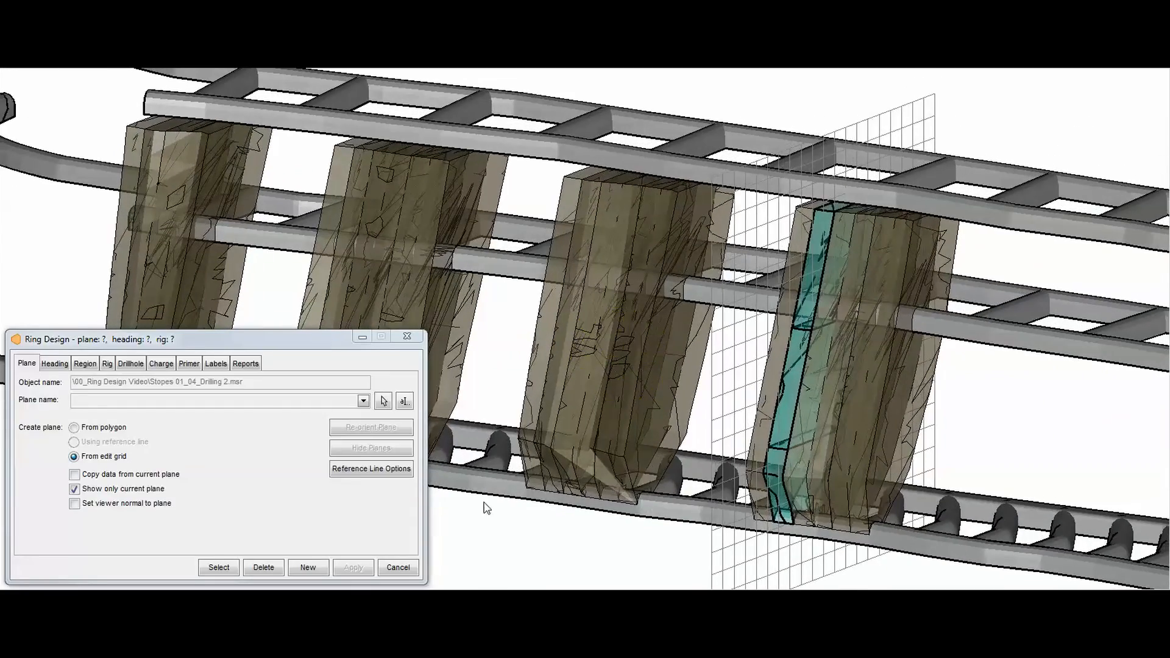
Step: Create an internal fan of ring drillholes, charge them, and place primers on every charge automatically
left_click(130, 364)
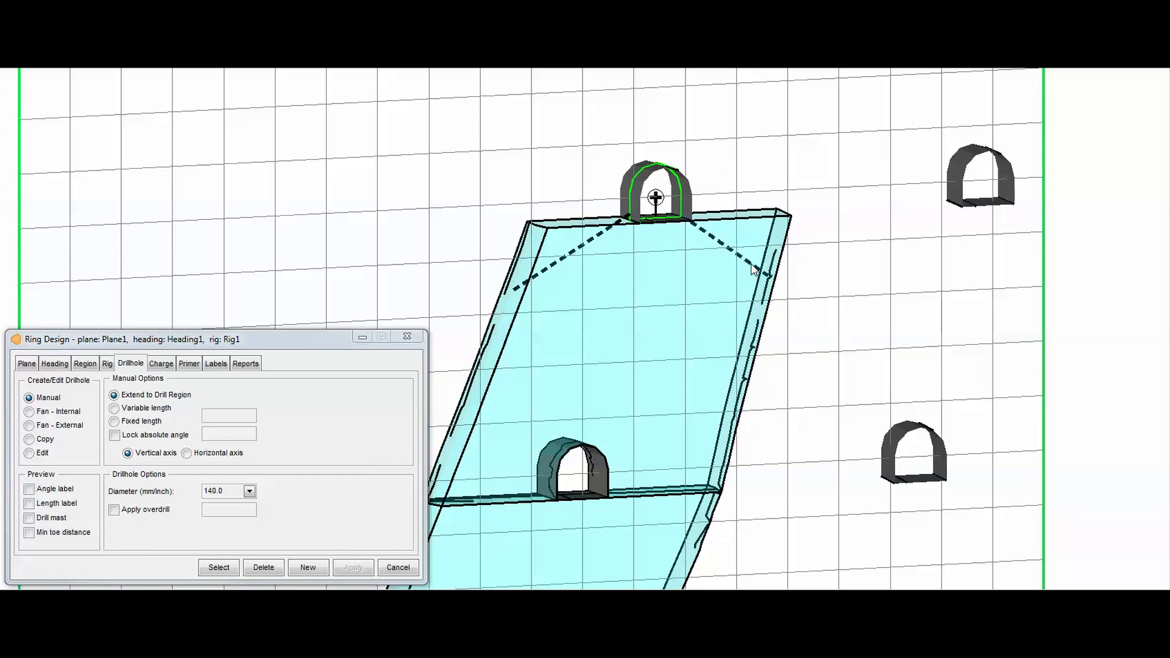
left_click(30, 411)
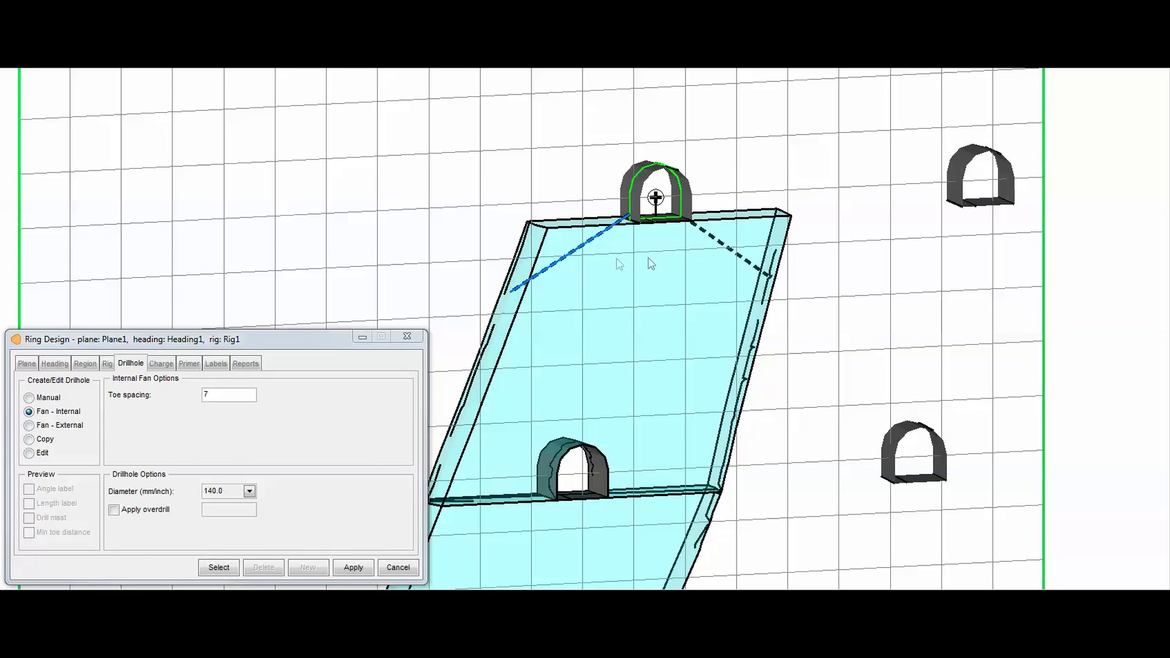
left_click(161, 363)
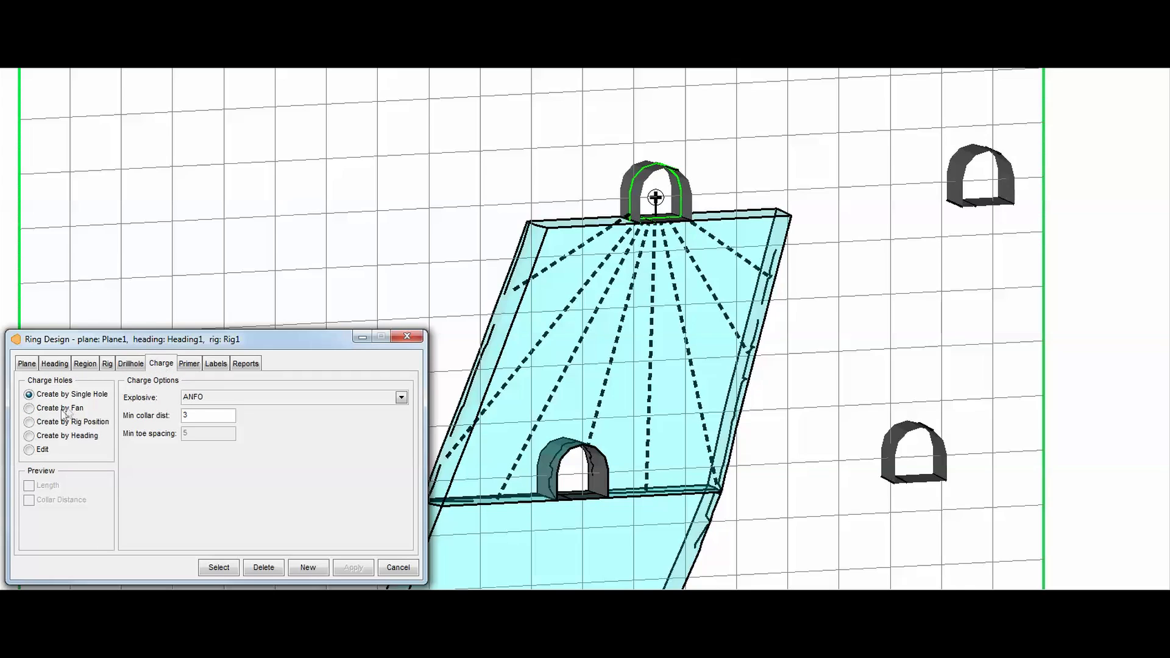
left_click(188, 363)
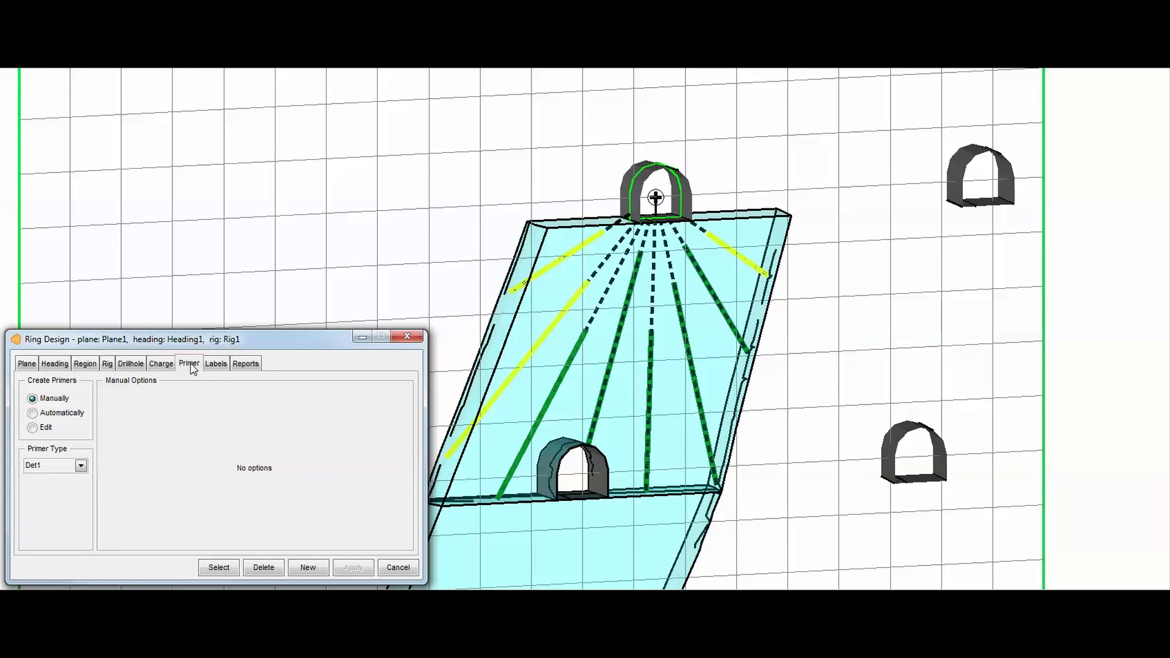
left_click(33, 414)
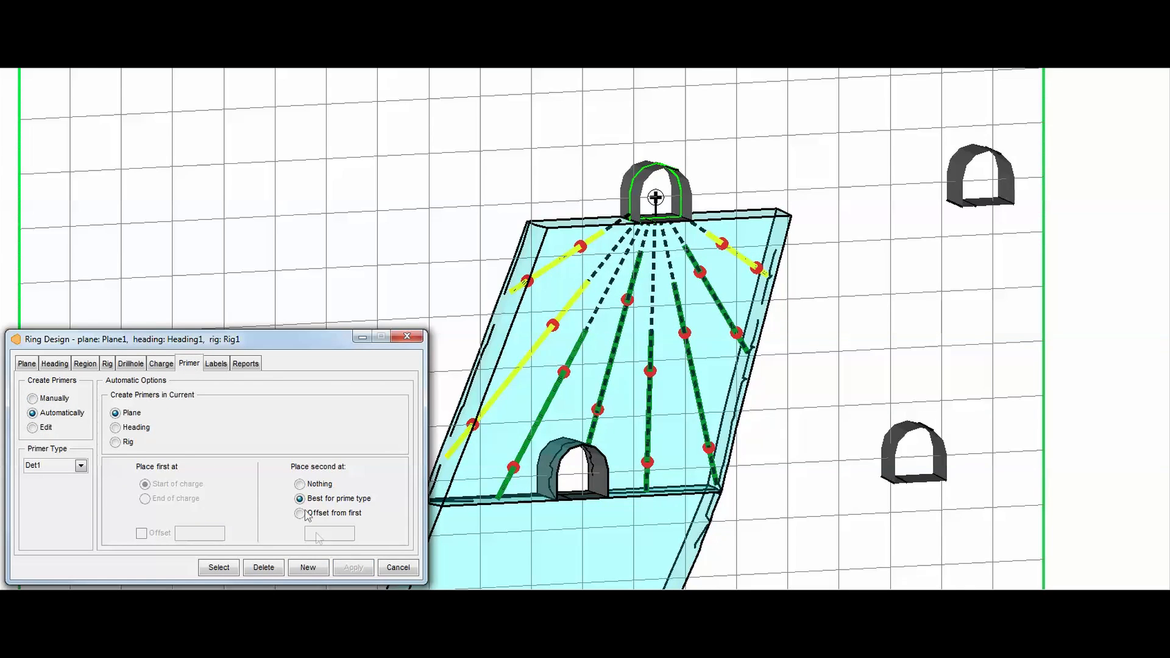
left_click(216, 363)
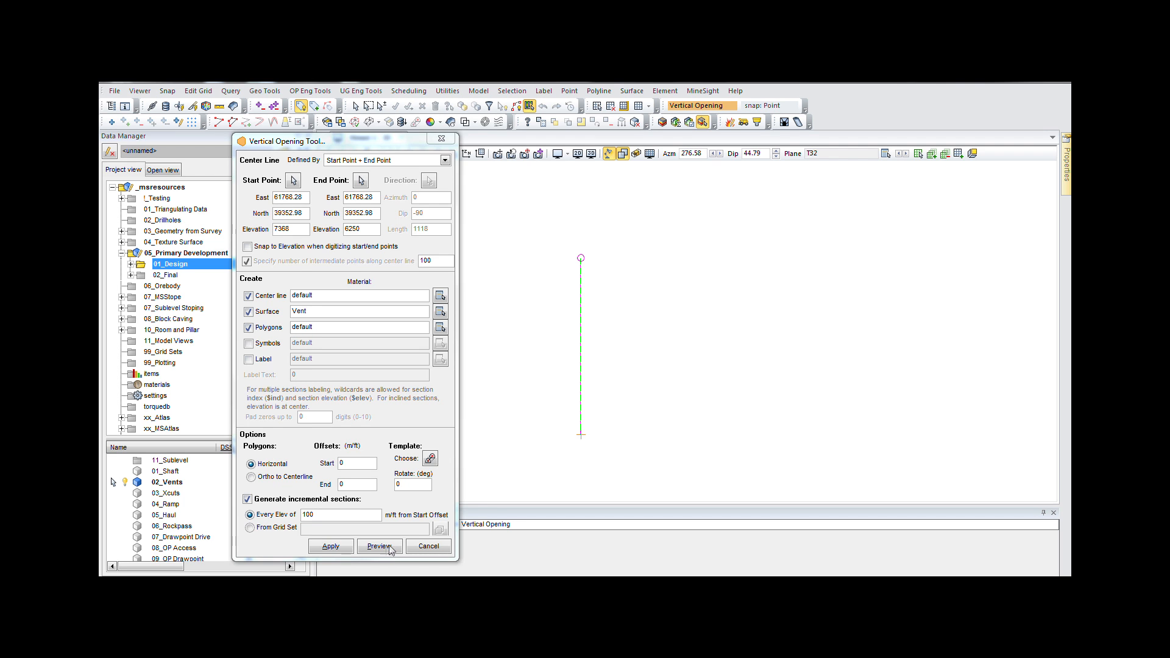
Step: Preview and create the vertical vent opening solid from 7368 to 6250, viewing it among the drifts
left_click(429, 458)
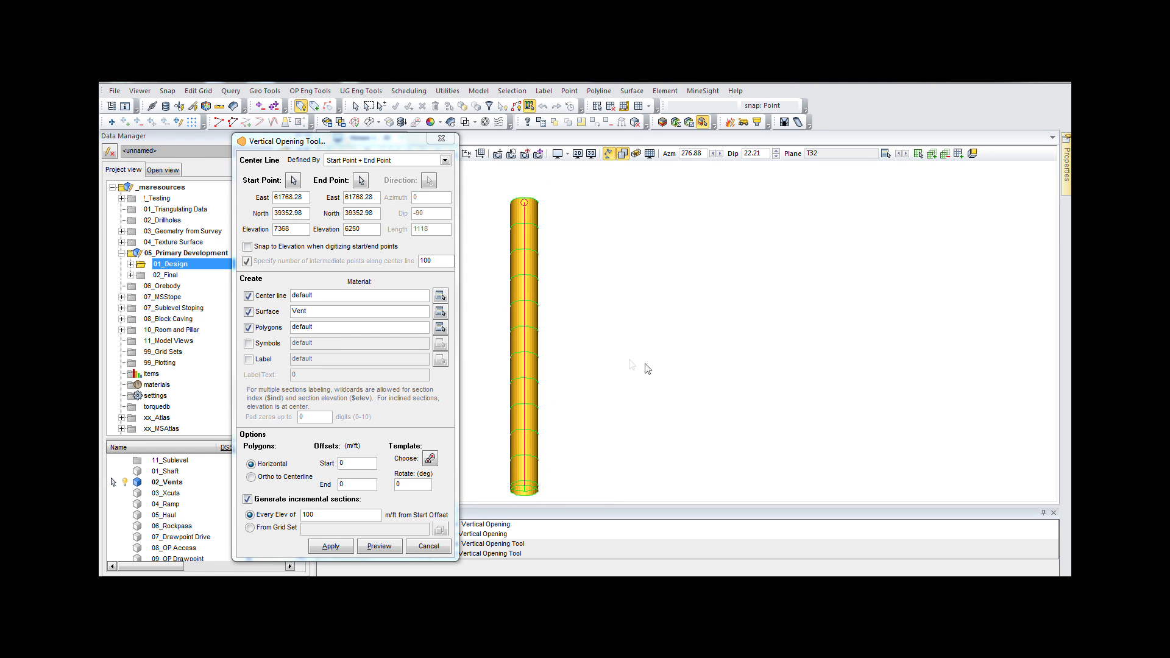
left_click(427, 546)
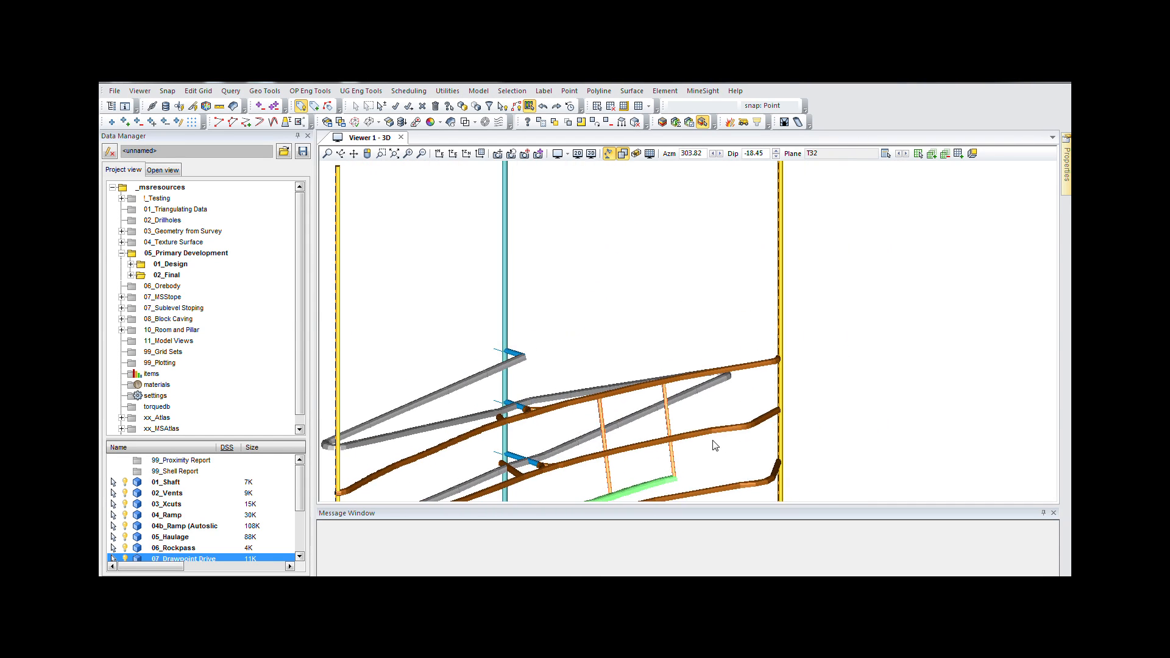
left_click_drag(716, 447, 582, 429)
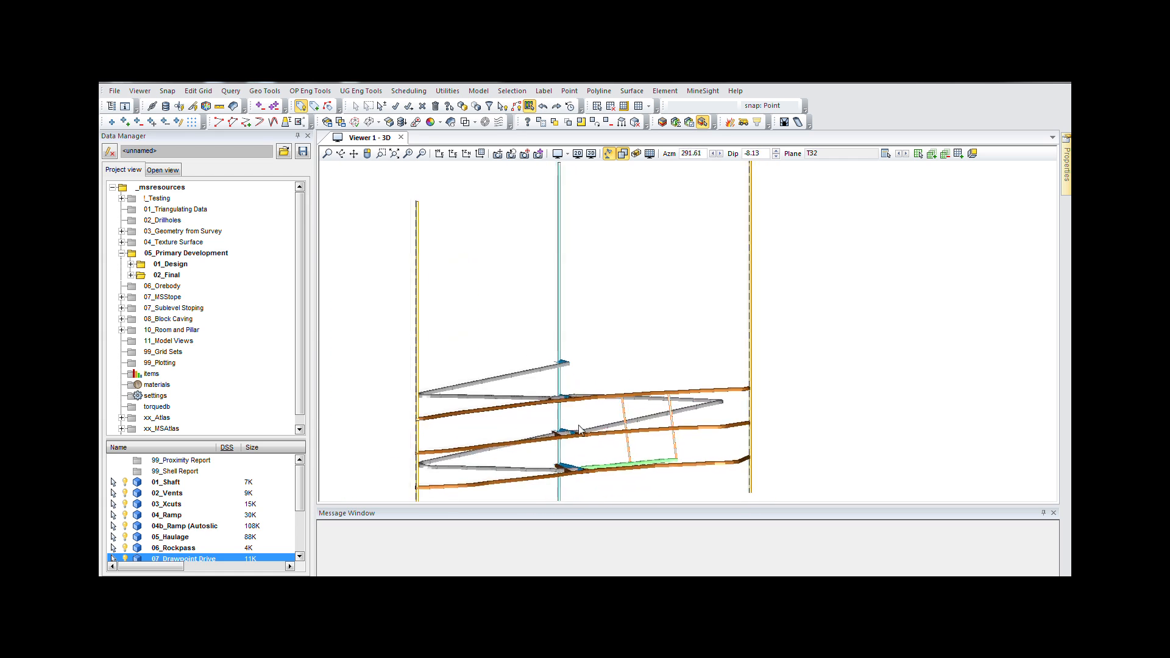
left_click_drag(582, 429, 530, 439)
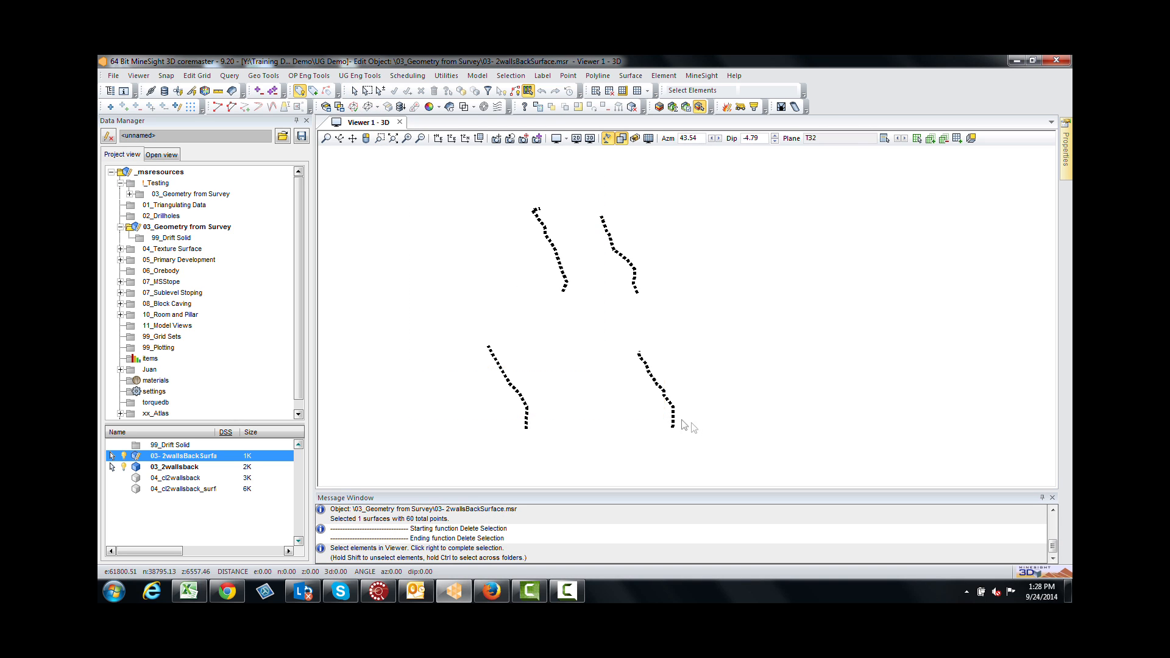
Step: Select the four surveyed wall lines and bring up the Create from Survey tools
left_click(360, 76)
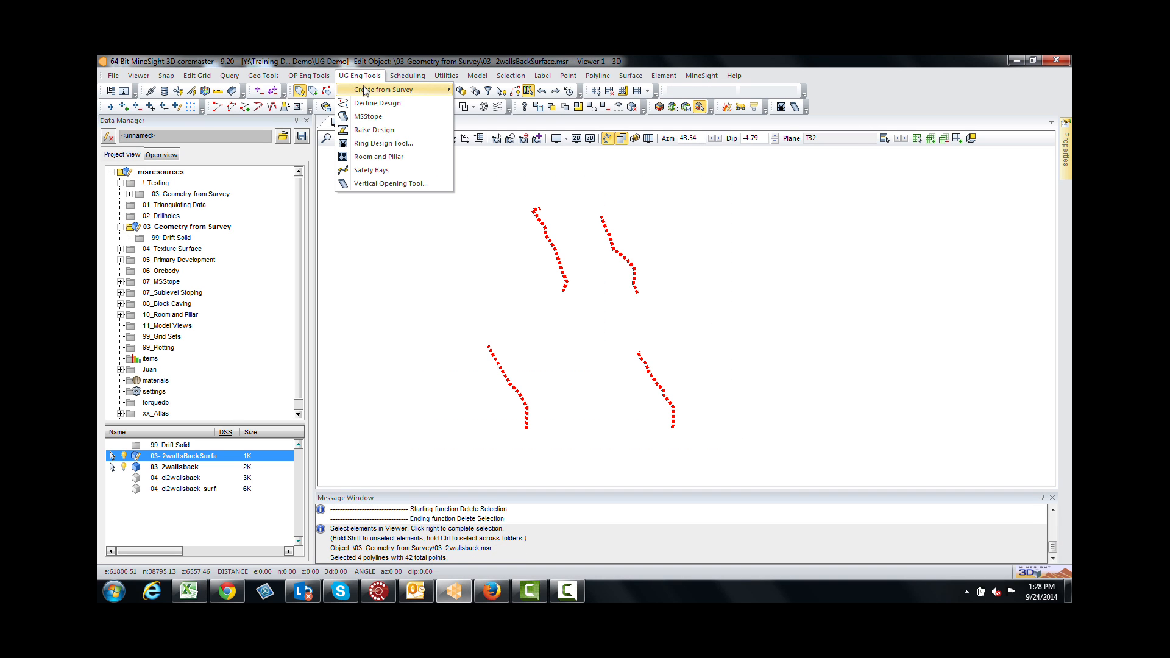
left_click(385, 89)
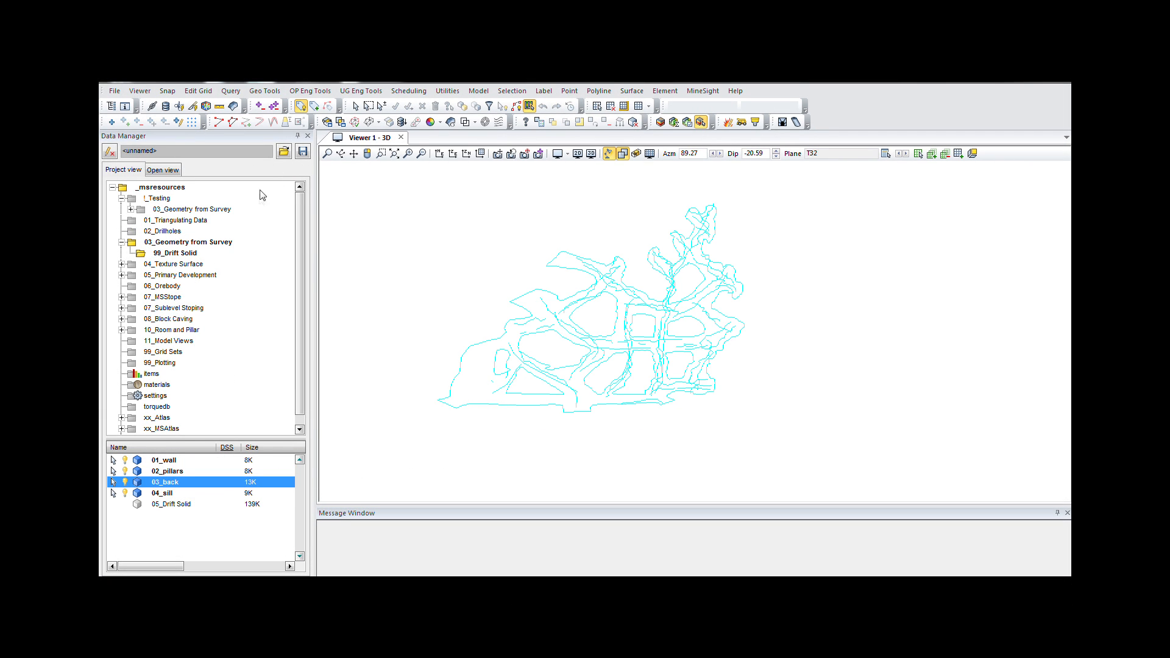
Step: In the Drift Solid Tool assign the wall and pillar outlines, then preview the solid
left_click(361, 91)
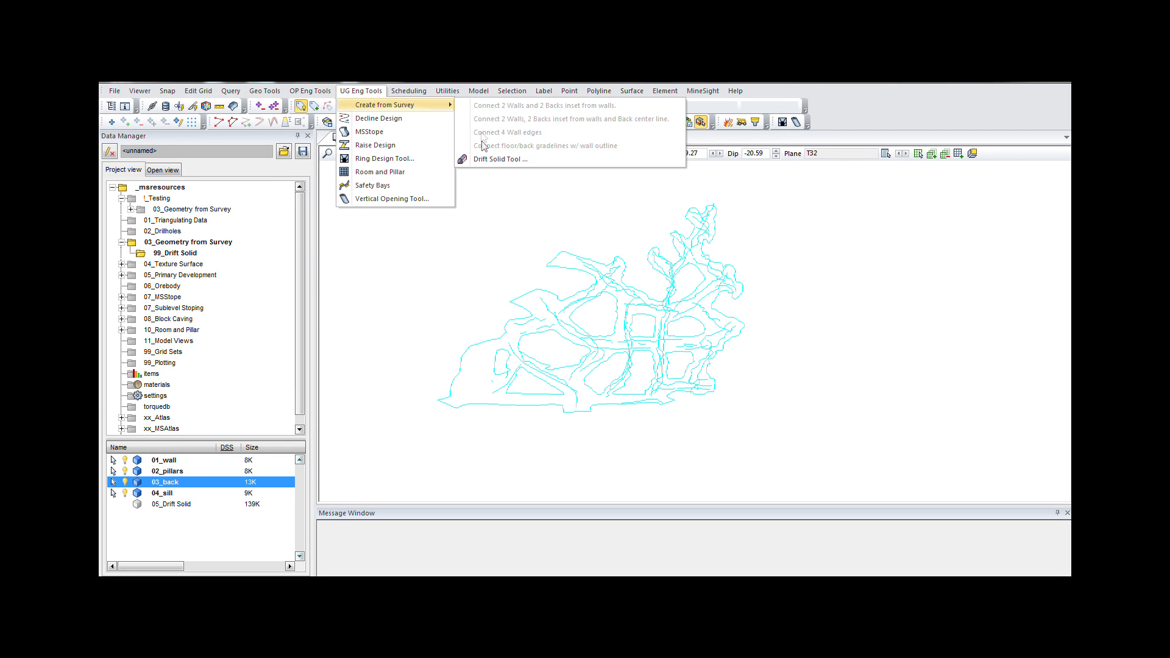
left_click(500, 159)
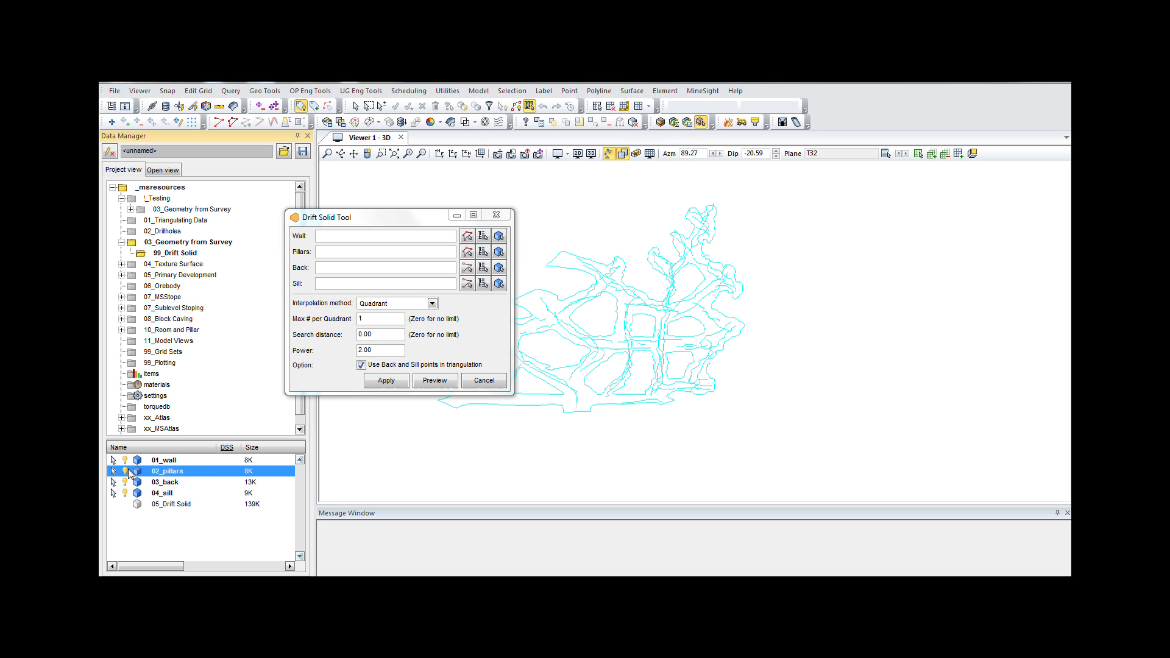
left_click(162, 492)
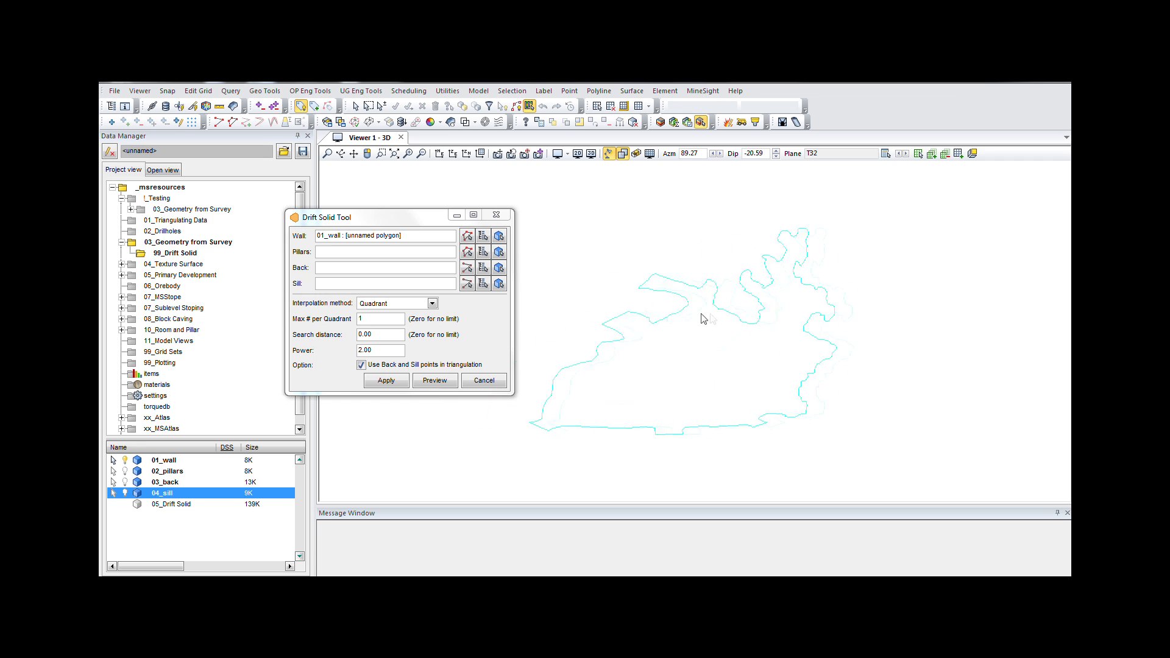
left_click(166, 471)
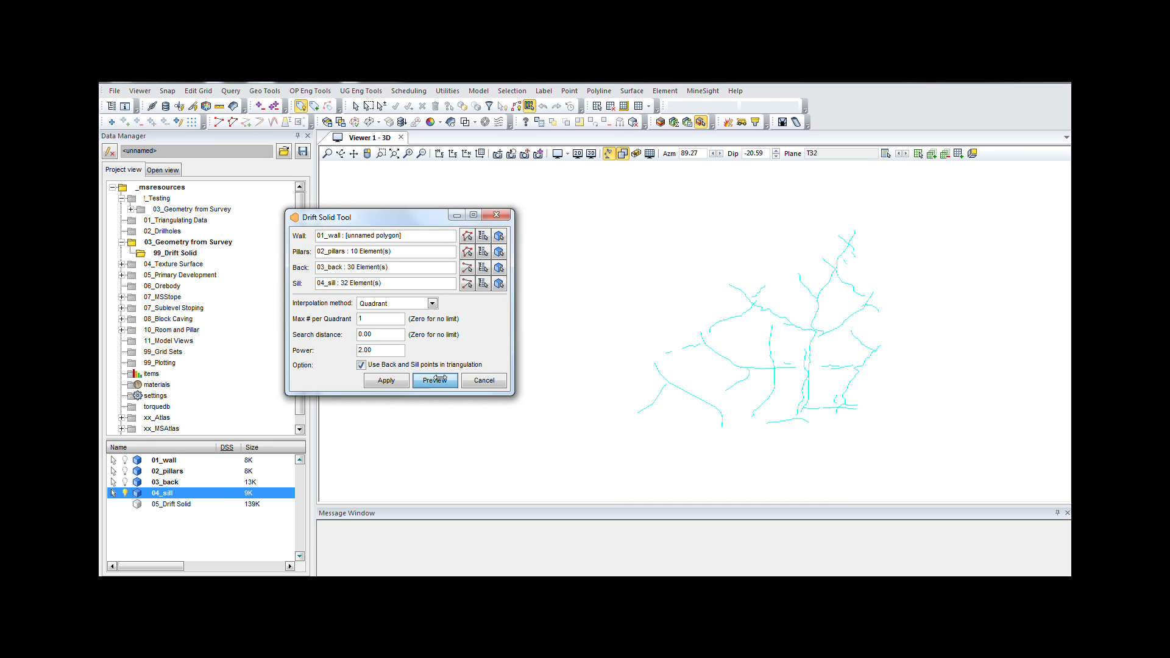
left_click(434, 381)
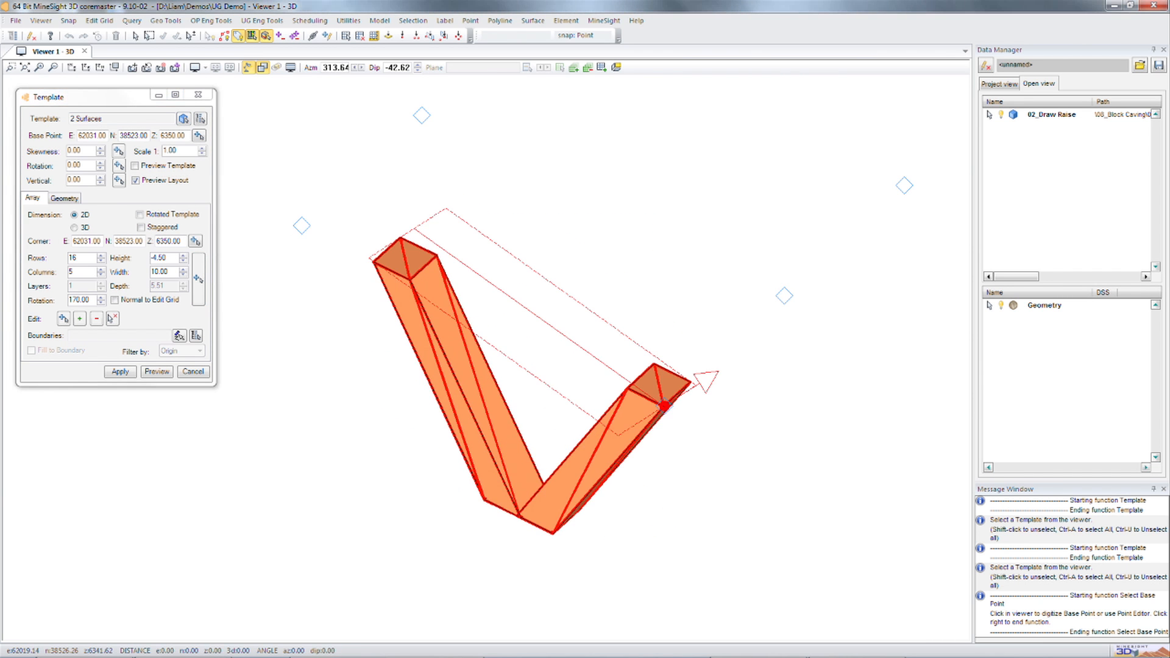
Step: Choose the 2 Surfaces raise template for the 16-by-5 array rotated 170°
left_click(157, 372)
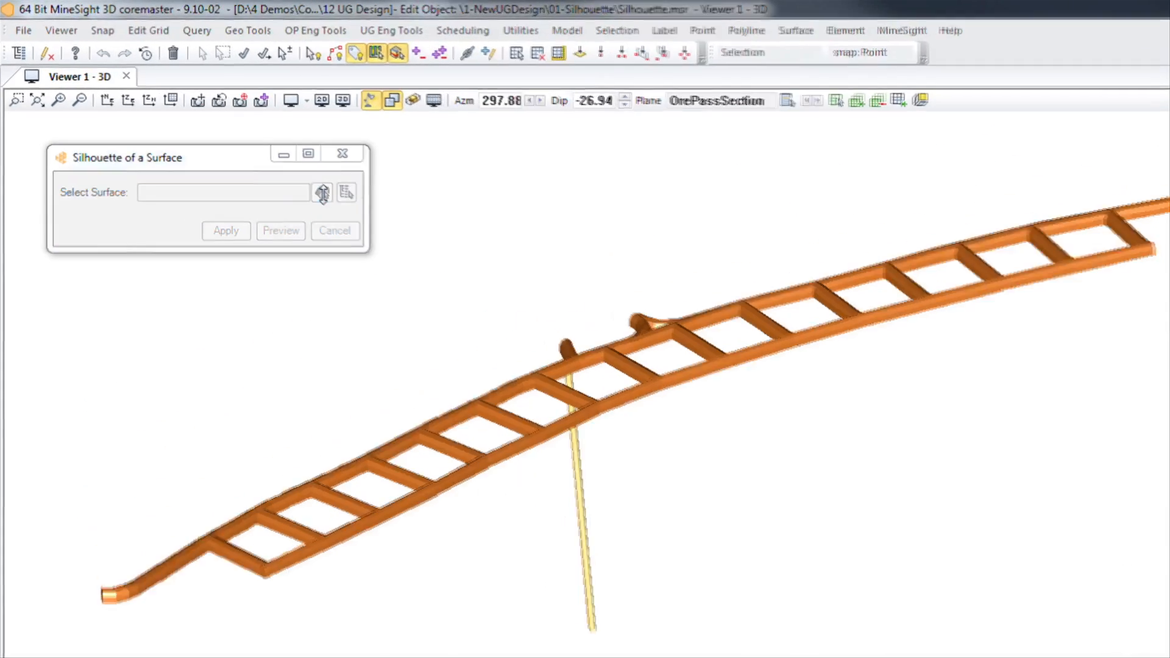
Step: Generate the silhouette outline of the level drift surface and inspect it from another angle
left_click(282, 231)
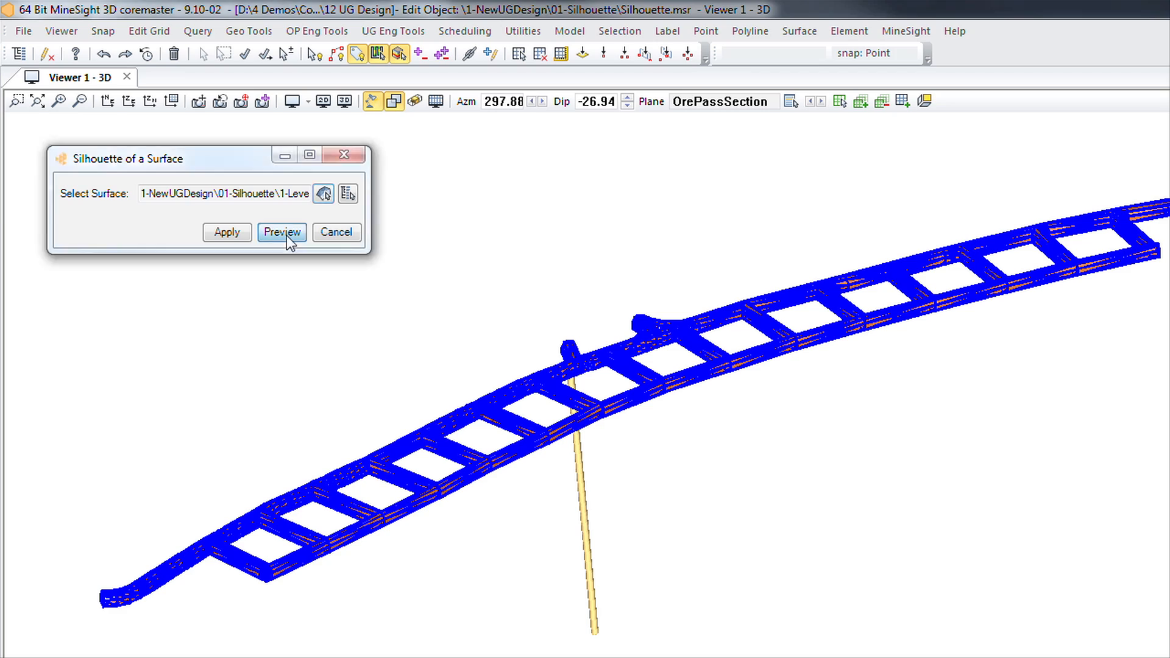
left_click(282, 232)
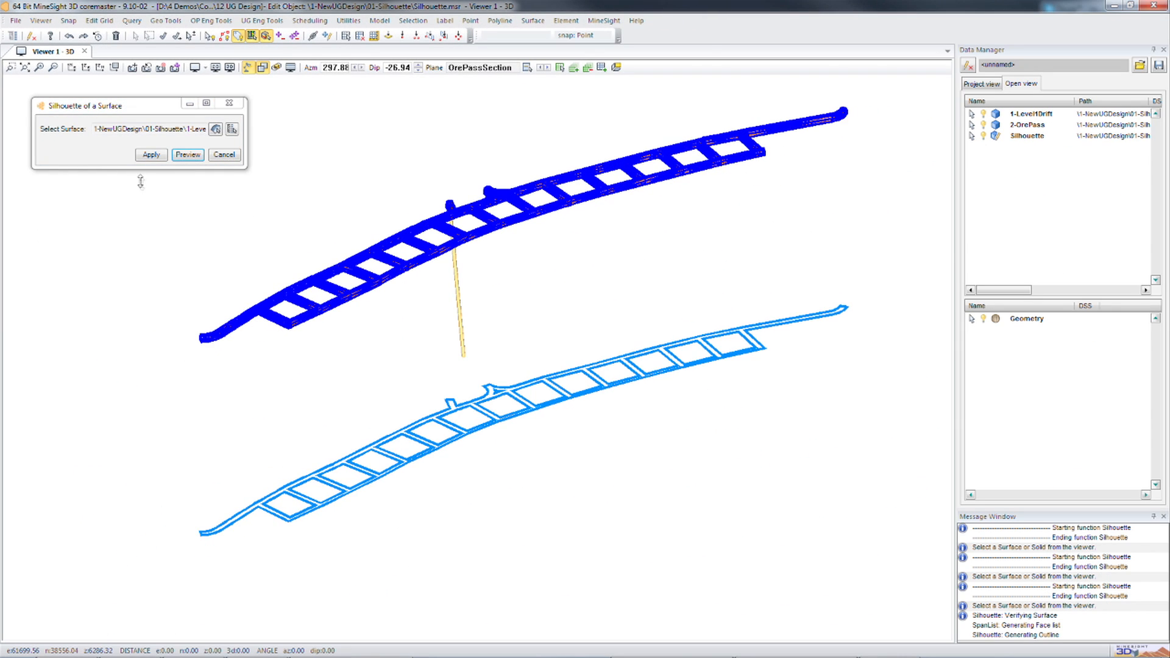
left_click(187, 155)
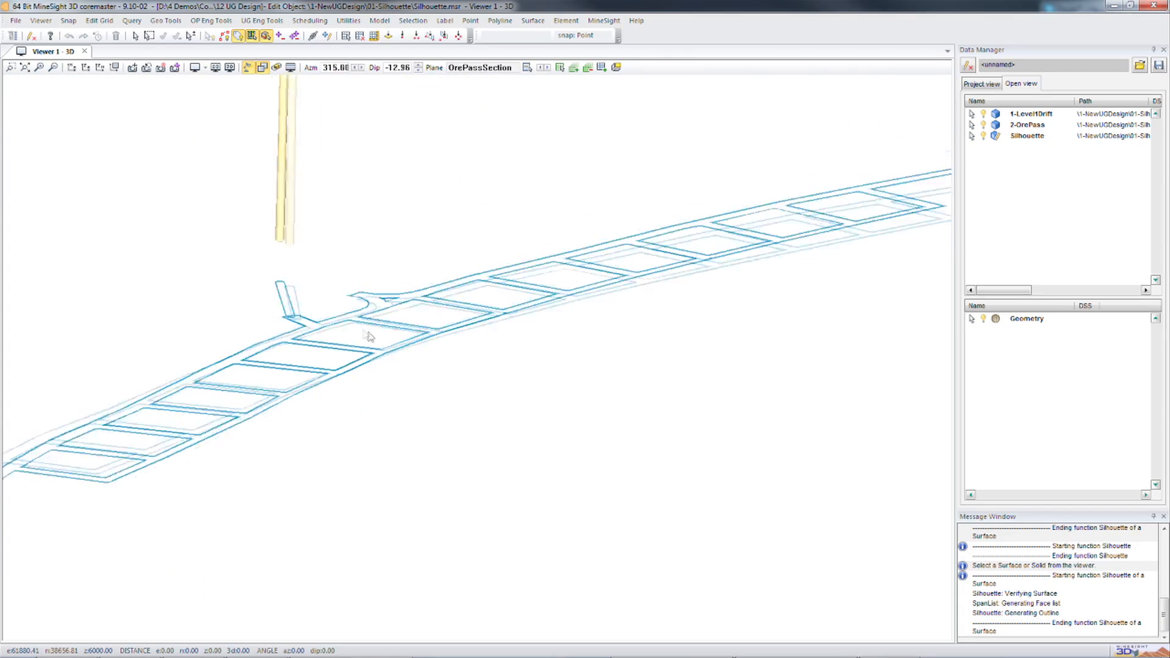
left_click_drag(365, 336, 327, 363)
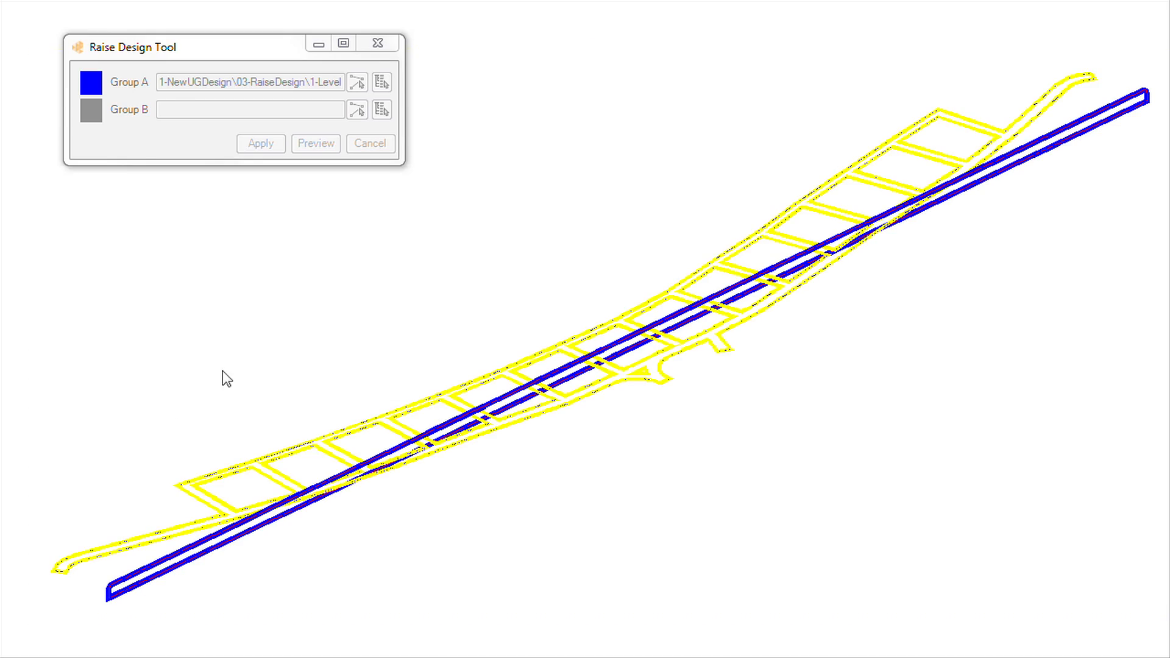
Step: Assign the blue level drift as Group A in the Raise Design Tool
left_click(314, 144)
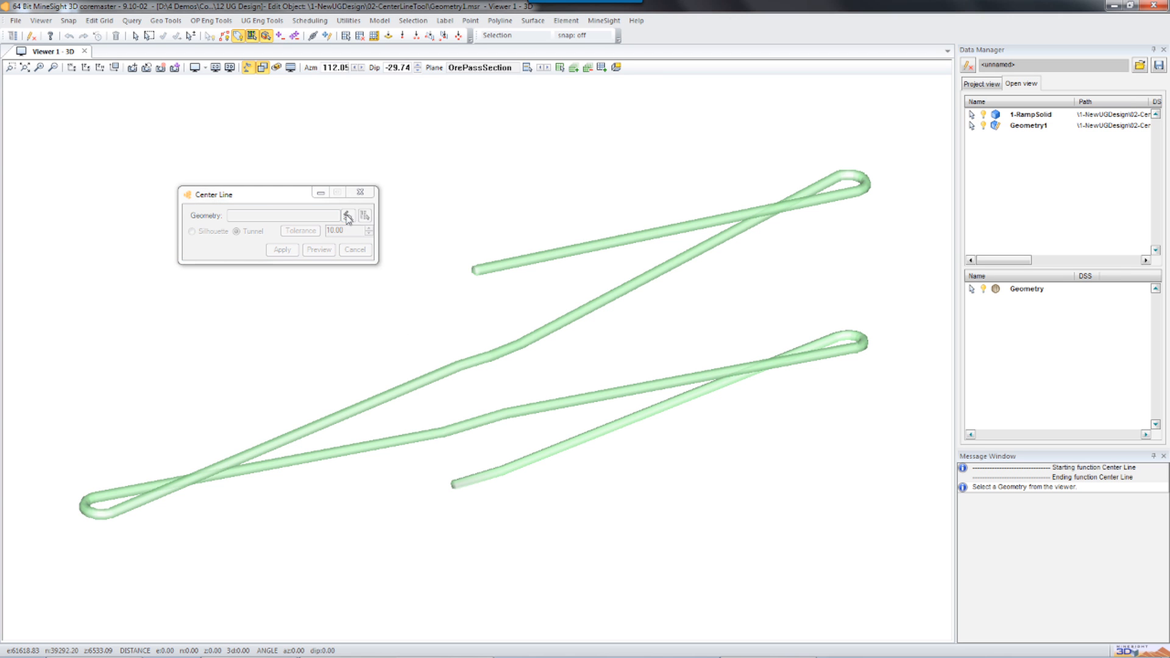
Step: Pick the green ramp solid as the geometry for the Center Line tool
left_click(347, 216)
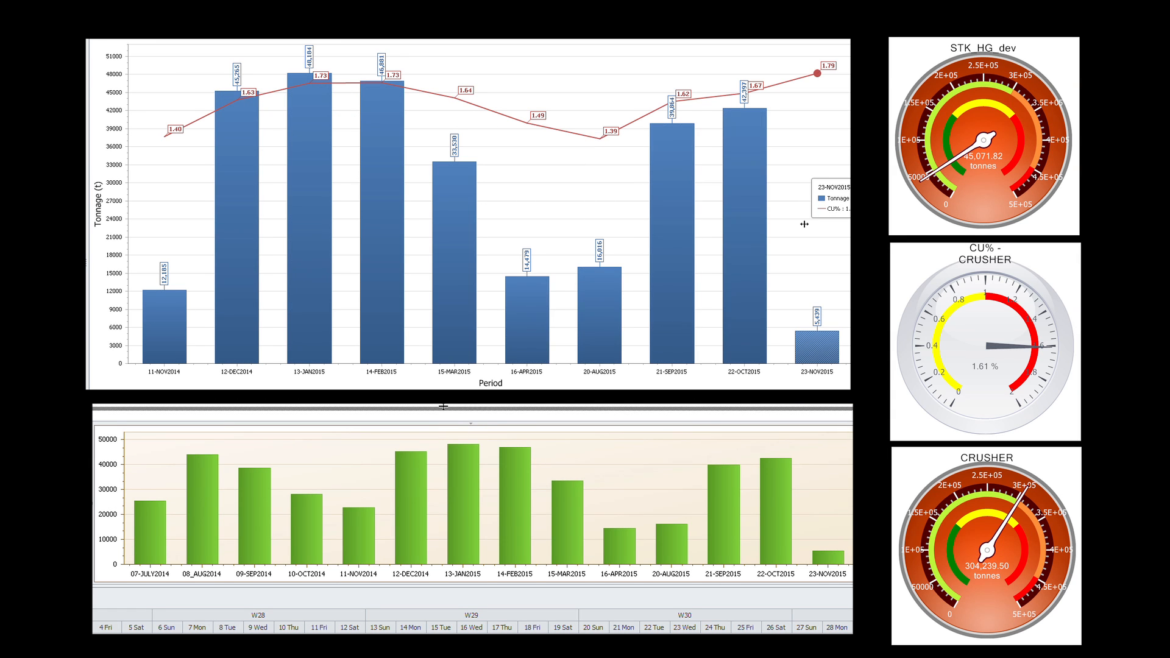
mouse_move(153, 554)
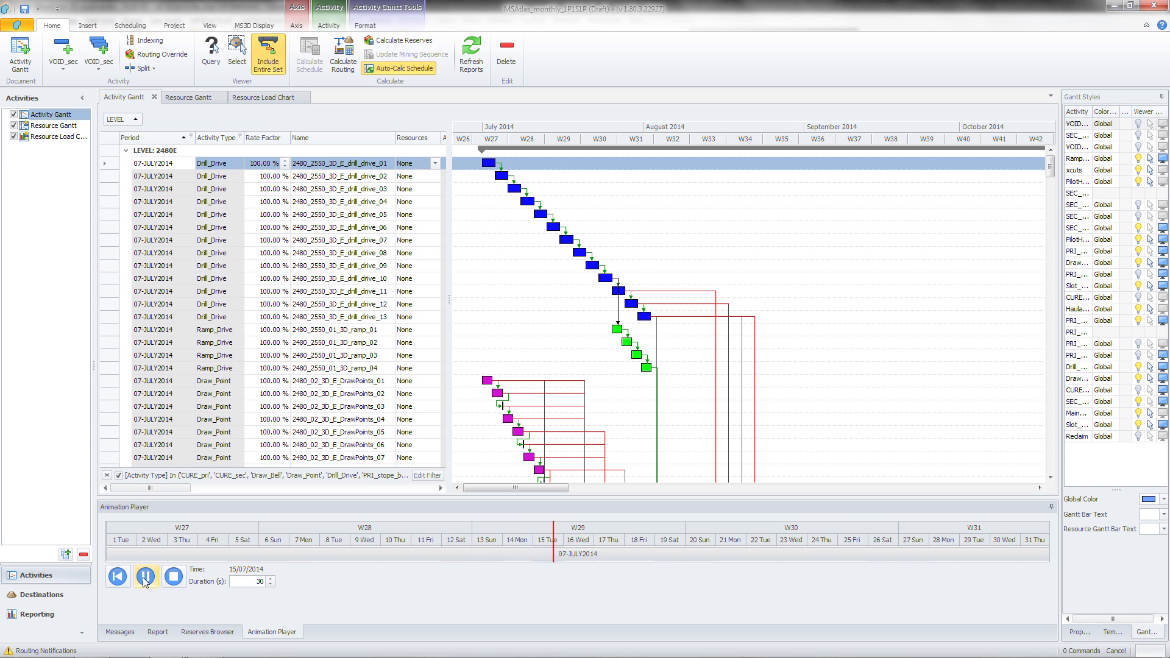
Step: Play the schedule animation so the timeline advances from mid-July to 16 November 2014
left_click(145, 575)
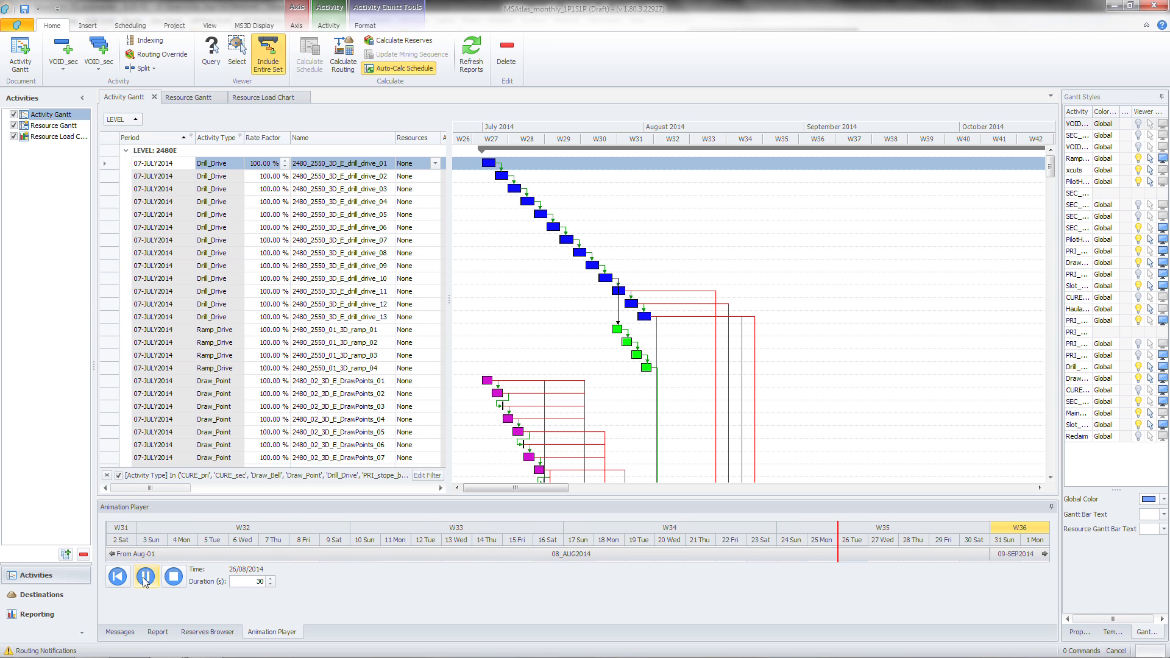
left_click(145, 577)
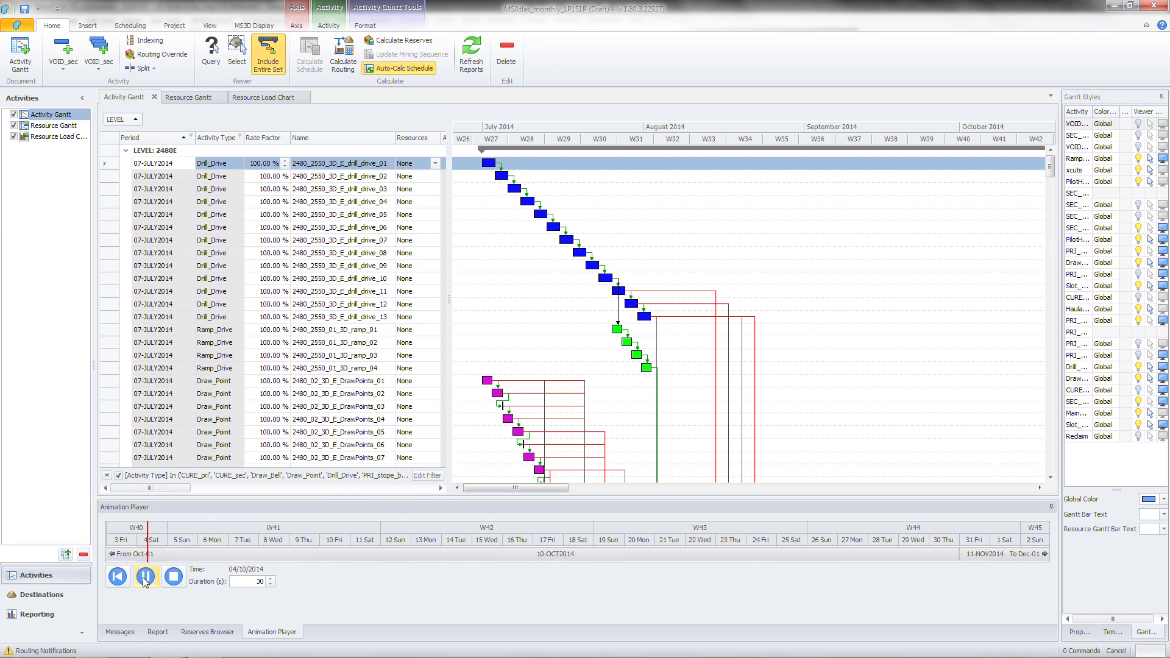
left_click(145, 575)
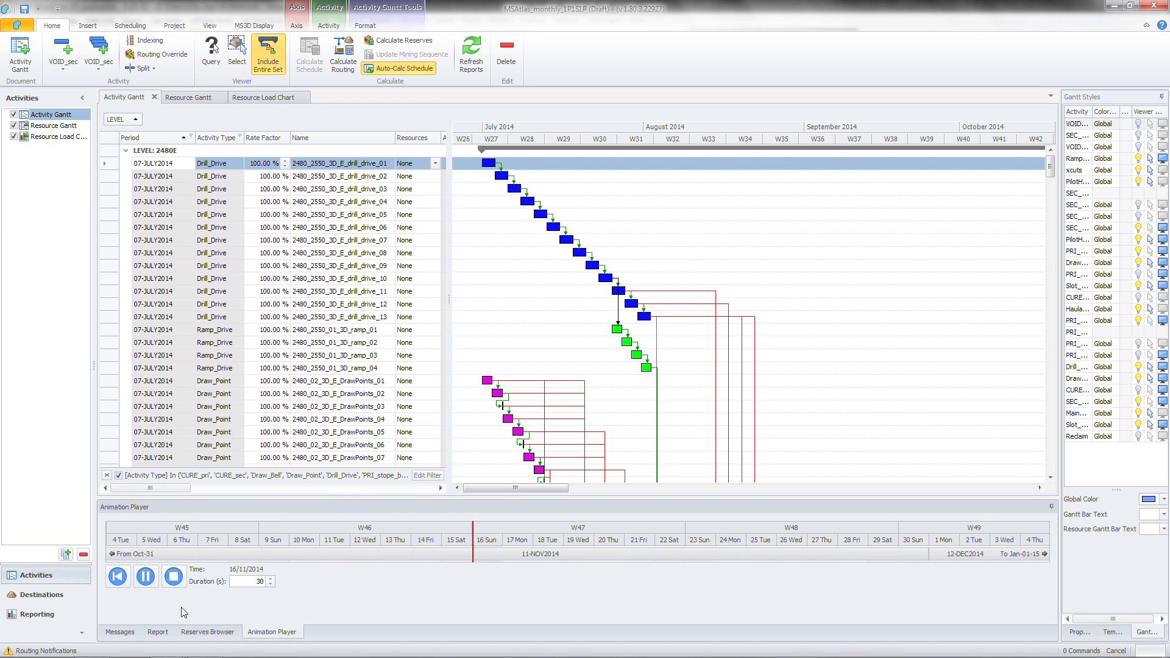